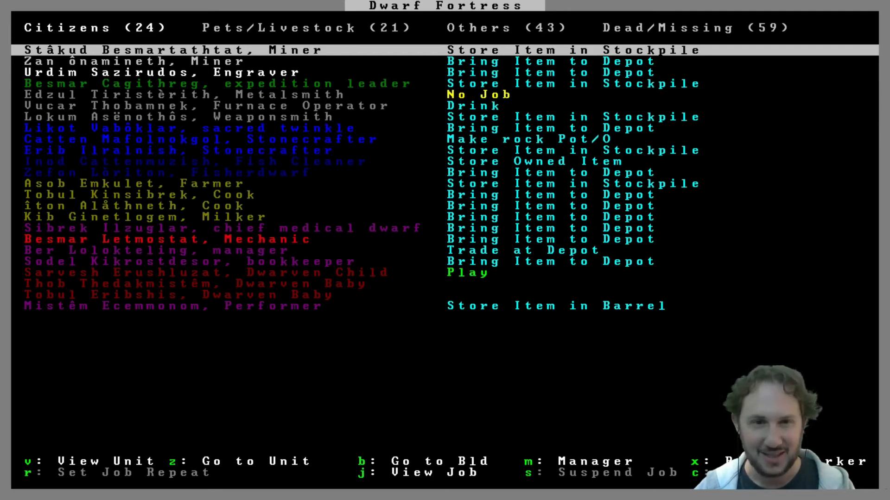
# Scroll through Dwarf Therapist's Labors Full grid, then return to the Dwarf Fortress citizens list
pyautogui.press('down')
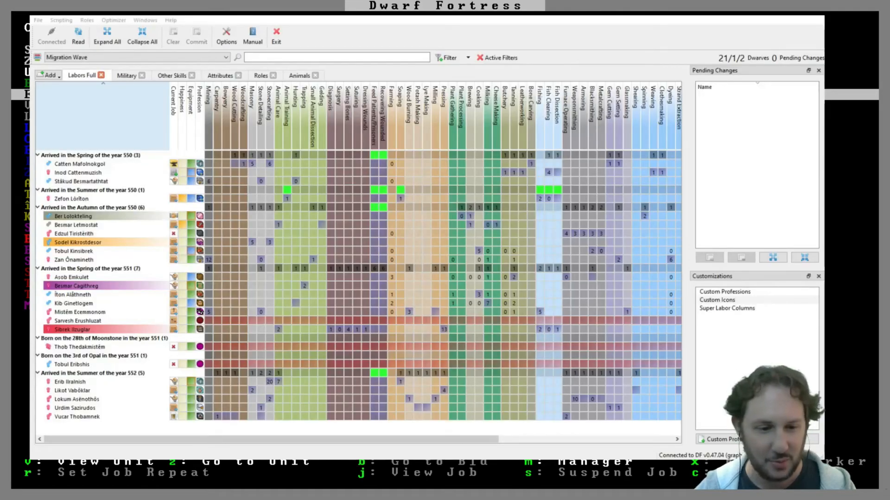
pyautogui.moveTo(251, 233)
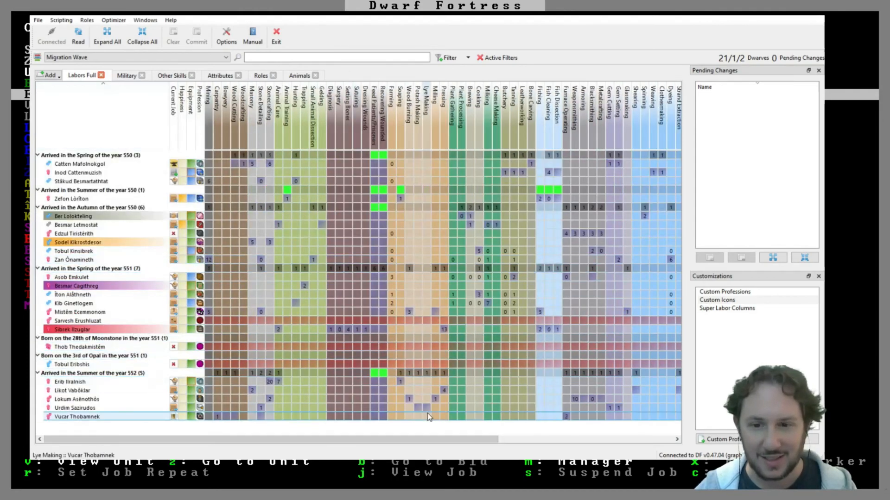
pyautogui.hscroll(3)
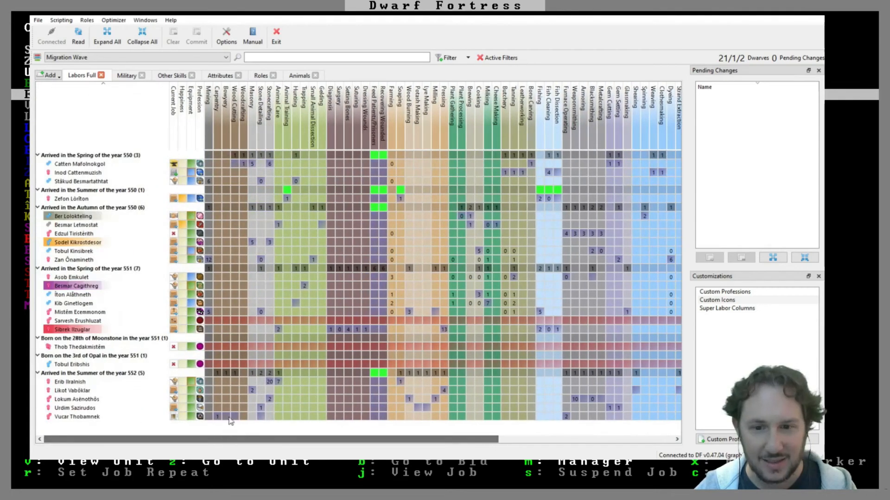
pyautogui.click(445, 329)
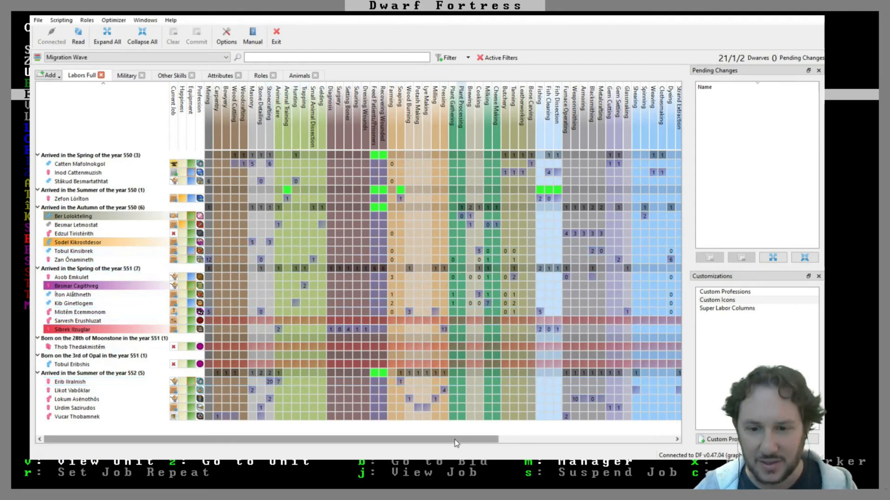
pyautogui.hscroll(3)
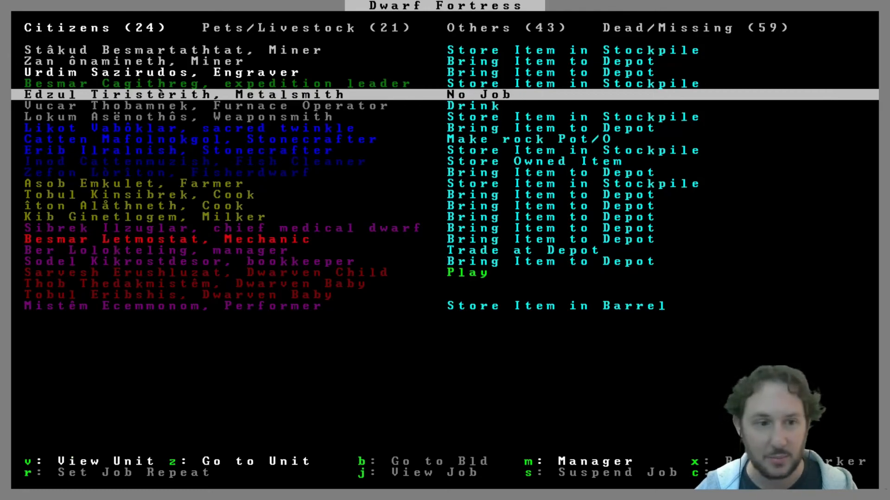
# Exit the citizens list with Esc
pyautogui.press('Escape')
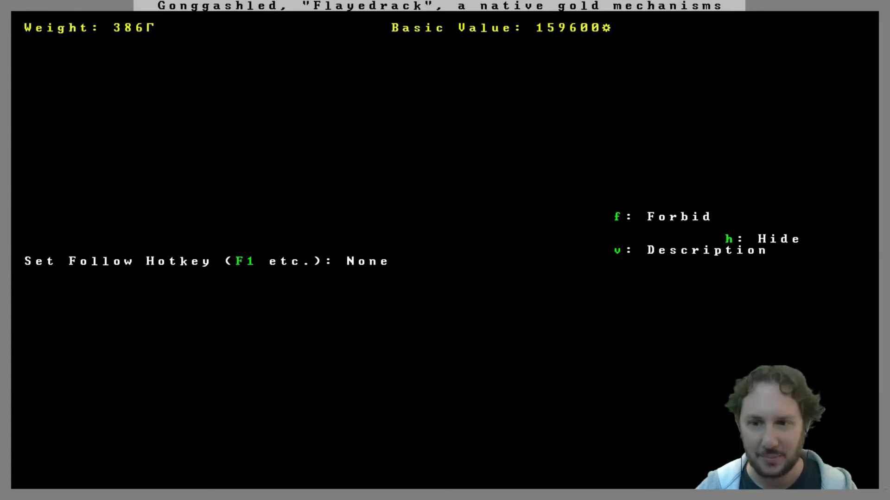
# Return to the artifacts list and select the gold earring to follow
pyautogui.press('v')
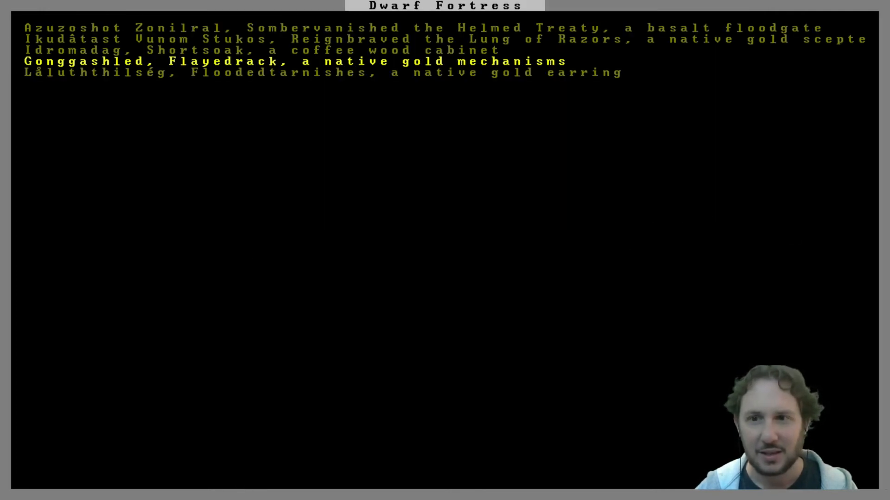
pyautogui.press('up')
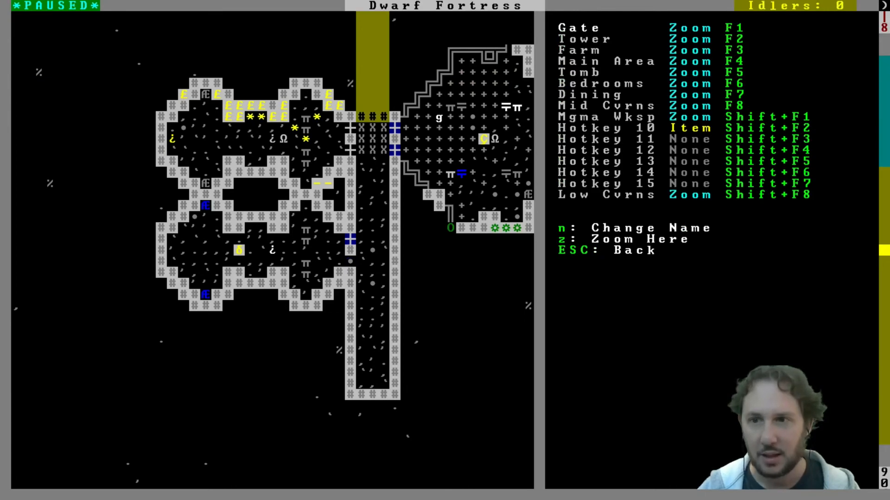
# Follow the Låluththilség earring to its basalt pedestal, view the pedestal's contents, then close
pyautogui.press('Escape')
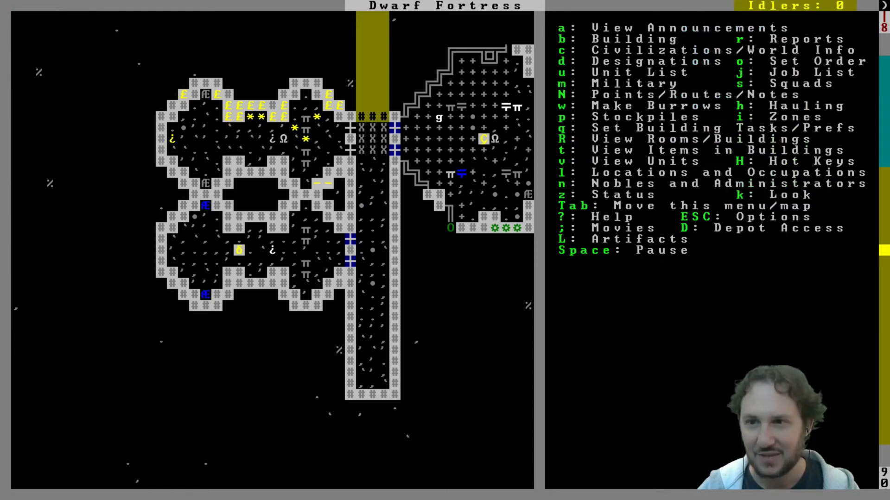
pyautogui.press('L')
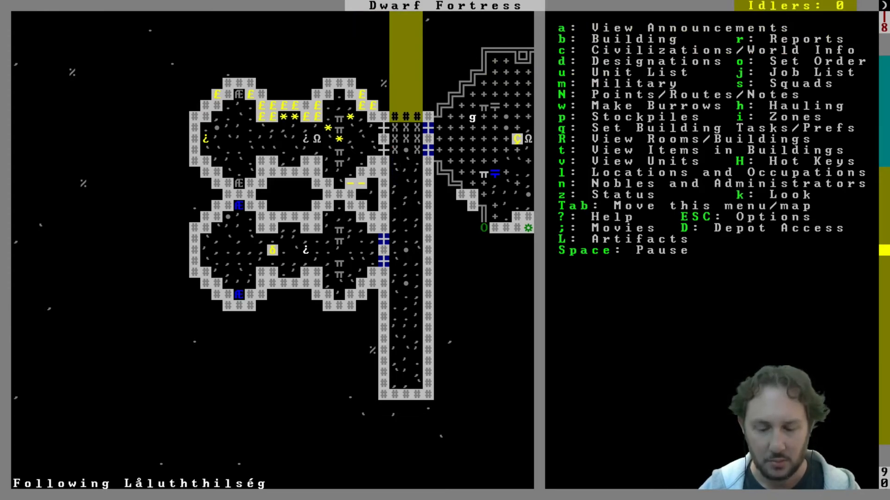
pyautogui.press('k')
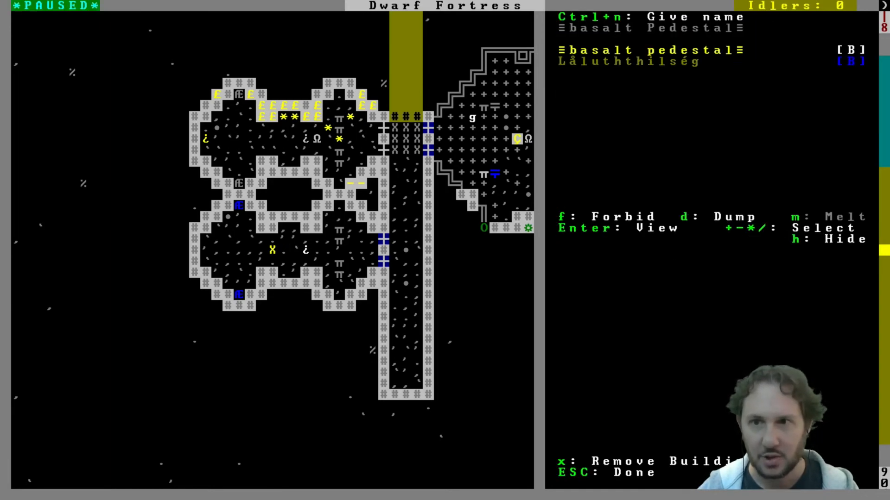
pyautogui.press('Escape')
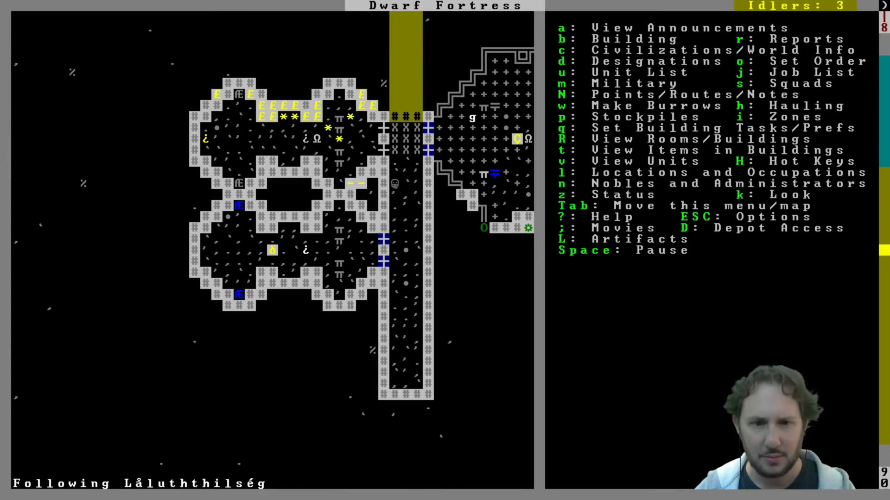
pyautogui.press('Escape')
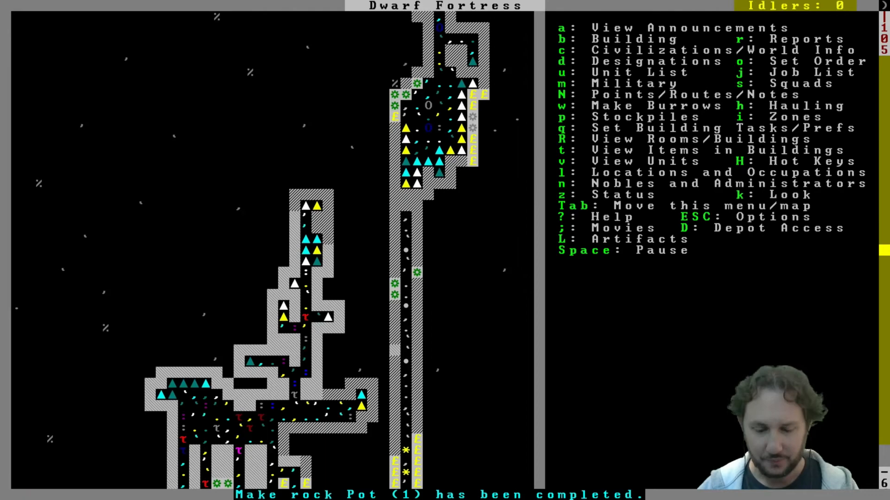
# Begin choosing a building to construct for the retracting bridge
pyautogui.press('d')
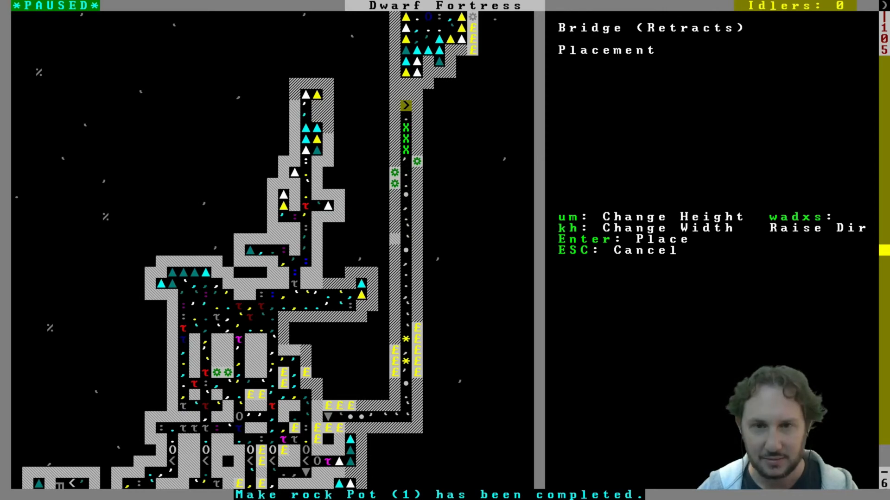
pyautogui.press('Escape')
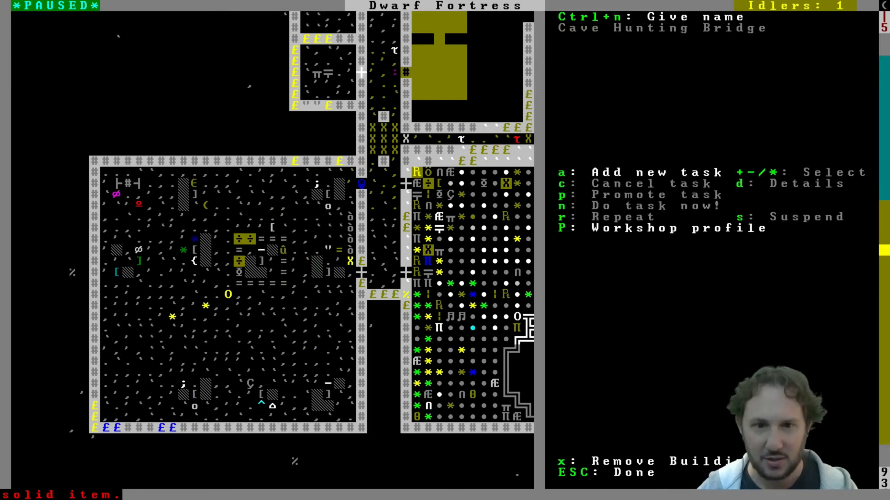
# Close the Cave Hunting Bridge lever's menu
pyautogui.press('Escape')
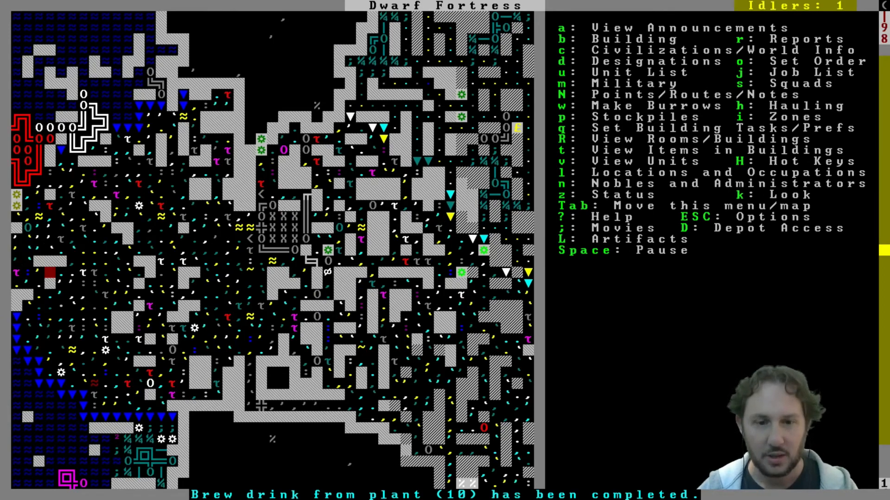
pyautogui.press('space')
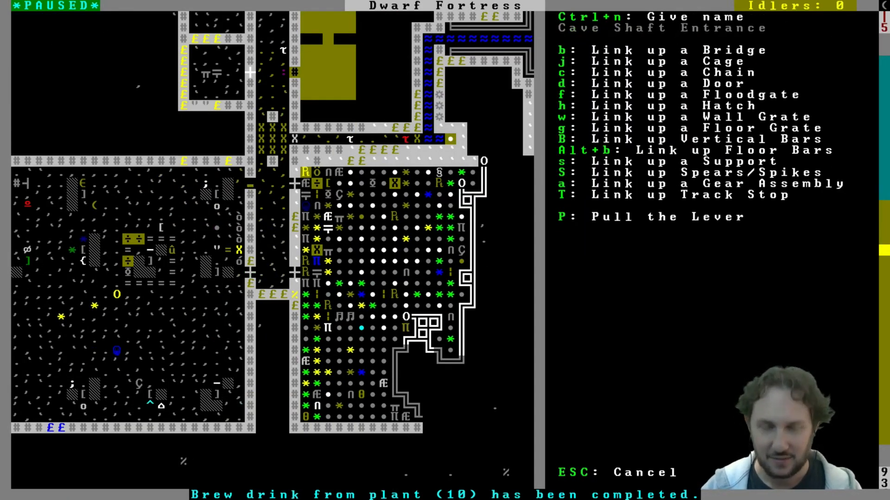
pyautogui.press('Escape')
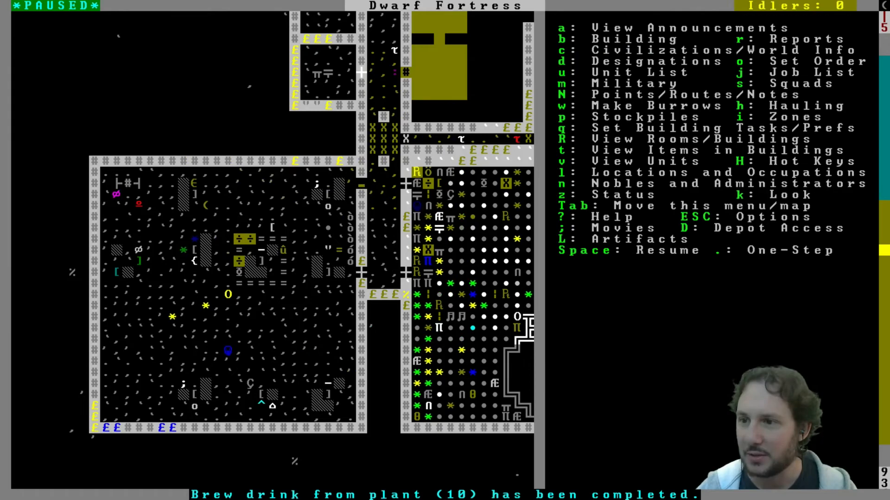
pyautogui.scroll(-3)
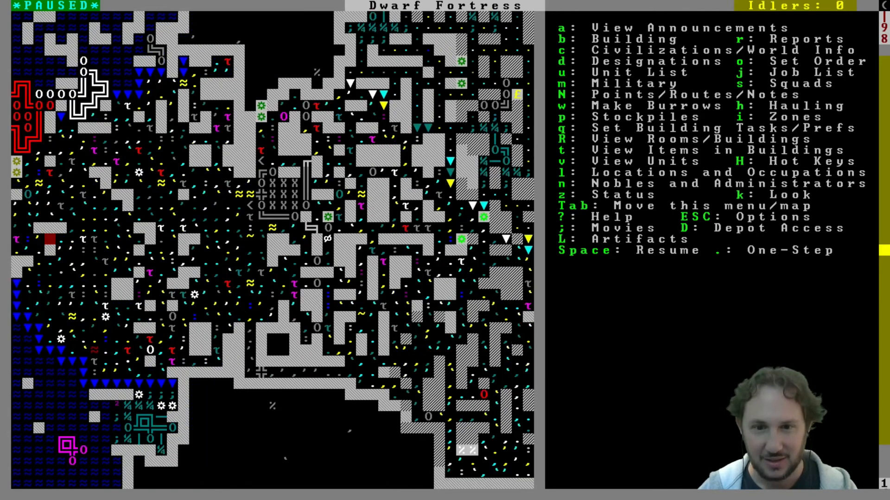
pyautogui.press('space')
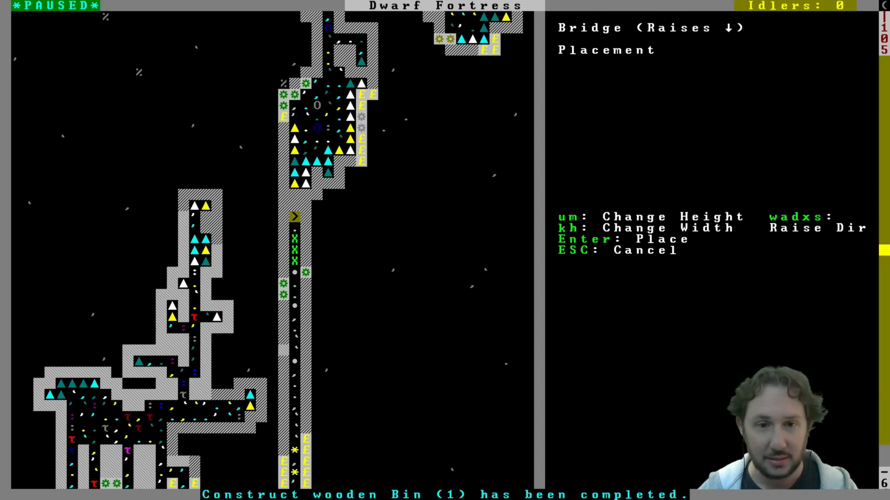
# Confirm the raising bridge's position to bring up its material list
pyautogui.press('Enter')
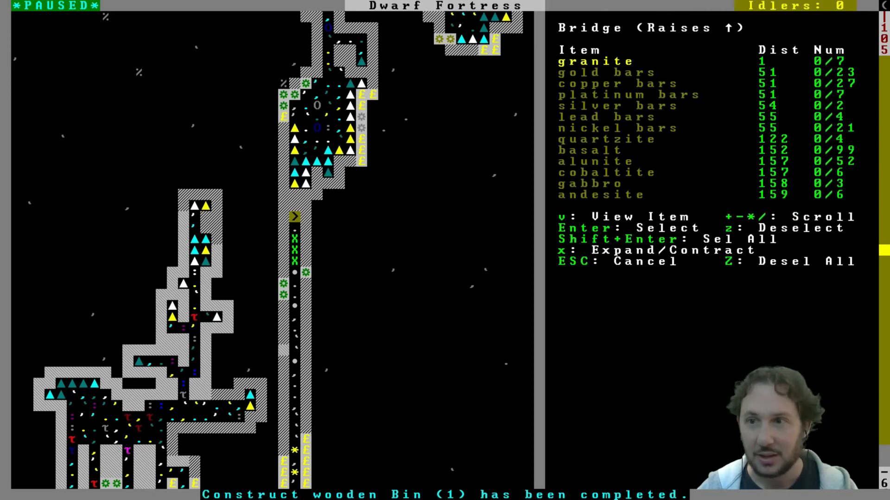
# Return to the game from the options menu and close the citizen job list
pyautogui.press('Escape')
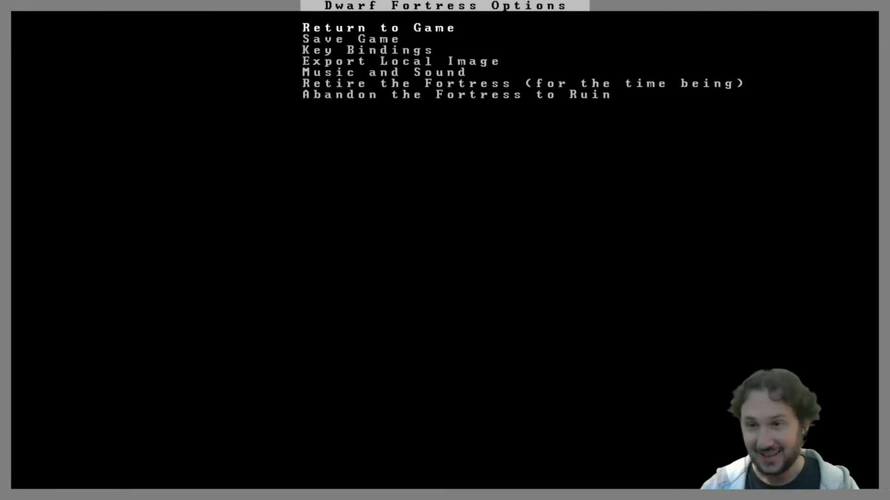
pyautogui.click(379, 26)
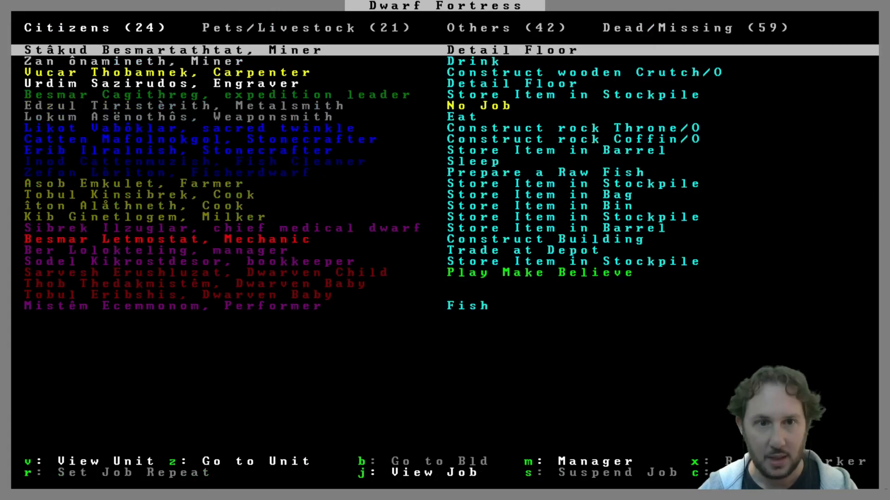
pyautogui.press('Escape')
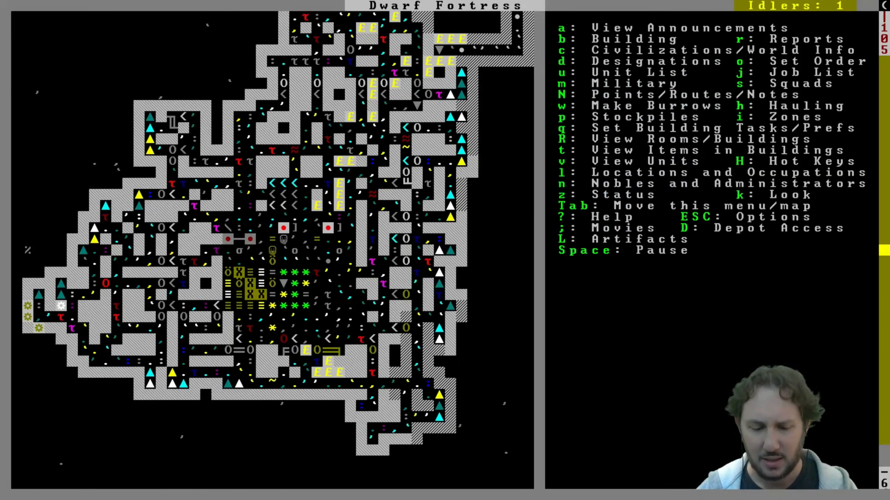
# View fortress wealth, stocks and status summary, then return to the map
pyautogui.press('z')
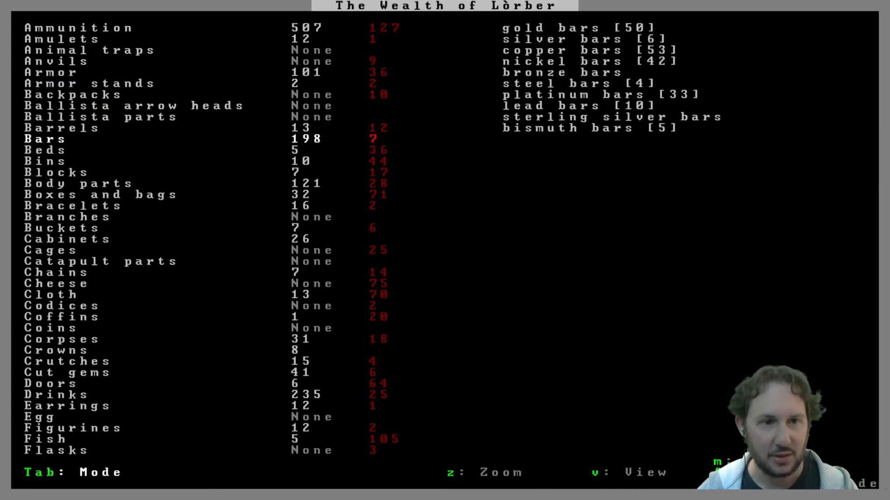
pyautogui.press('tab')
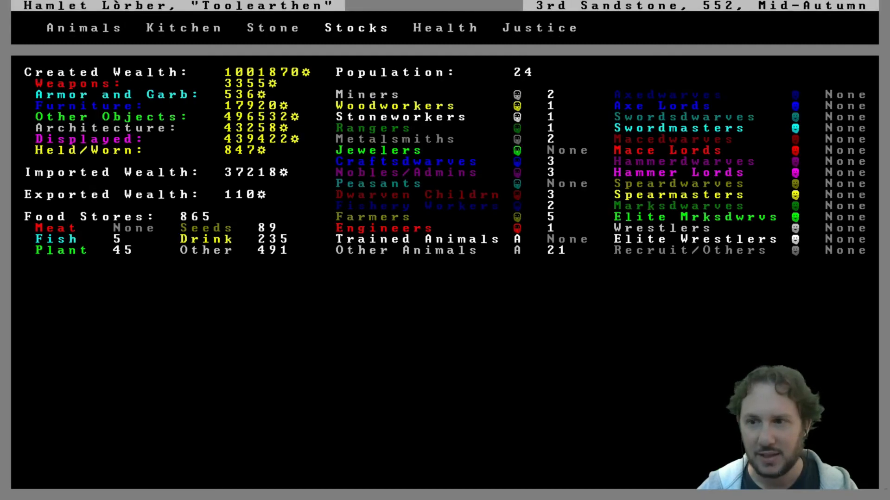
pyautogui.press('Escape')
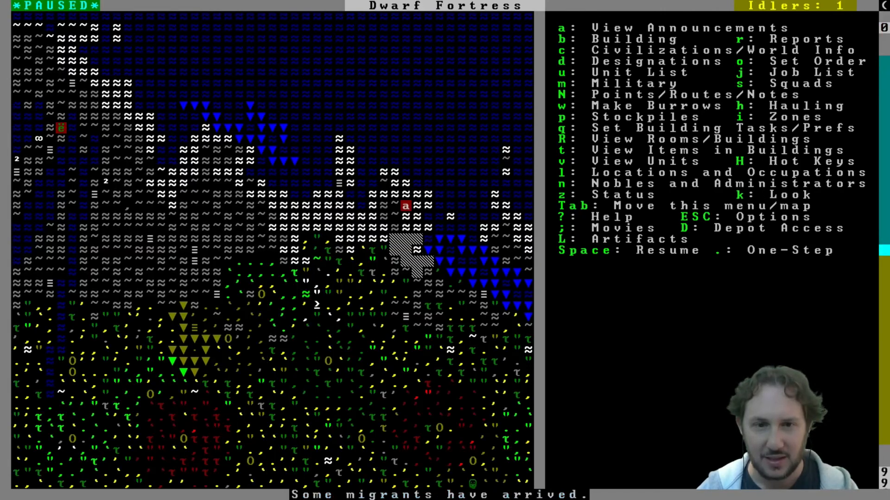
# Assign stray tame animals to pasture Activity Zone #8 and unpause
pyautogui.press('space')
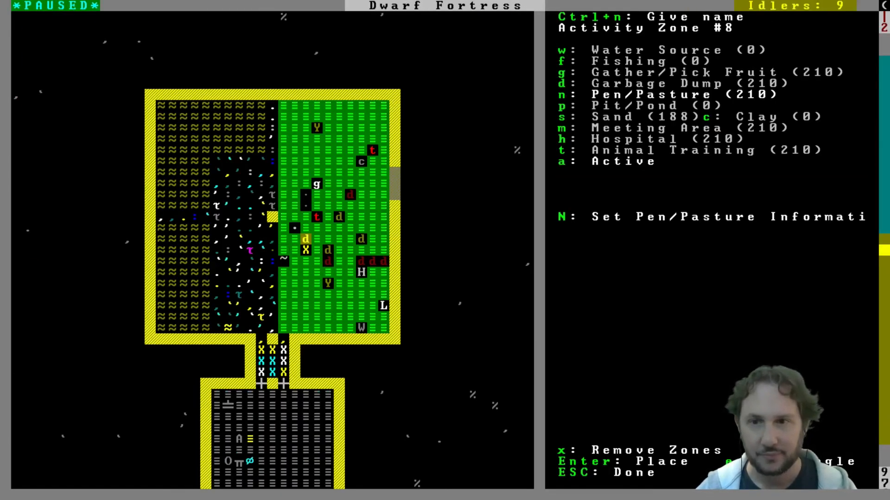
pyautogui.press('N')
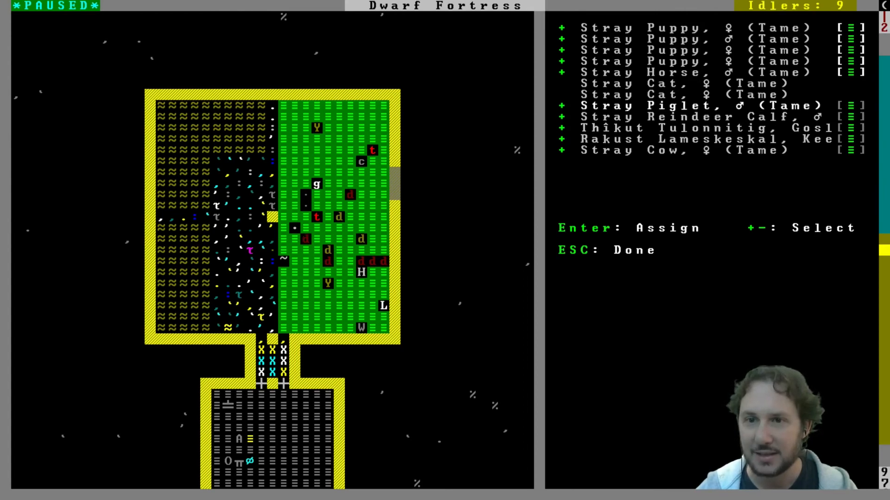
pyautogui.press('Escape')
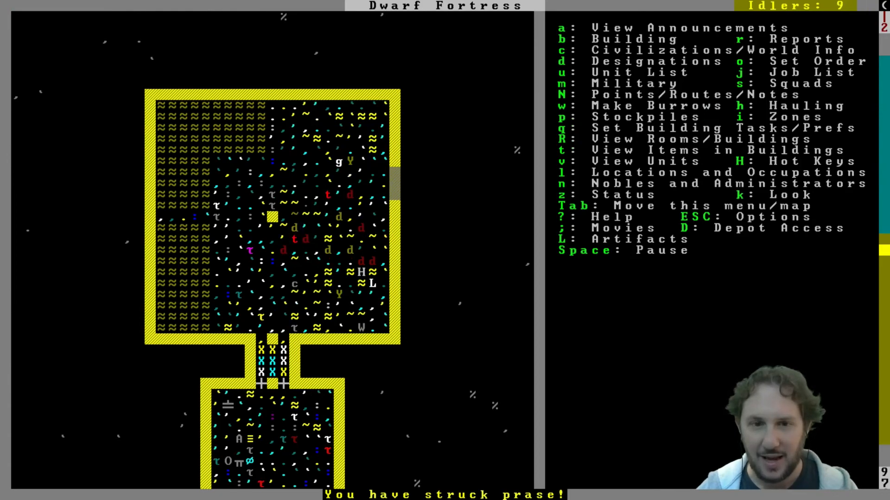
# Queue Diagnosis for Urdim Sazirudos and group dwarves by Total Assigned Labors in Dwarf Therapist
pyautogui.press('space')
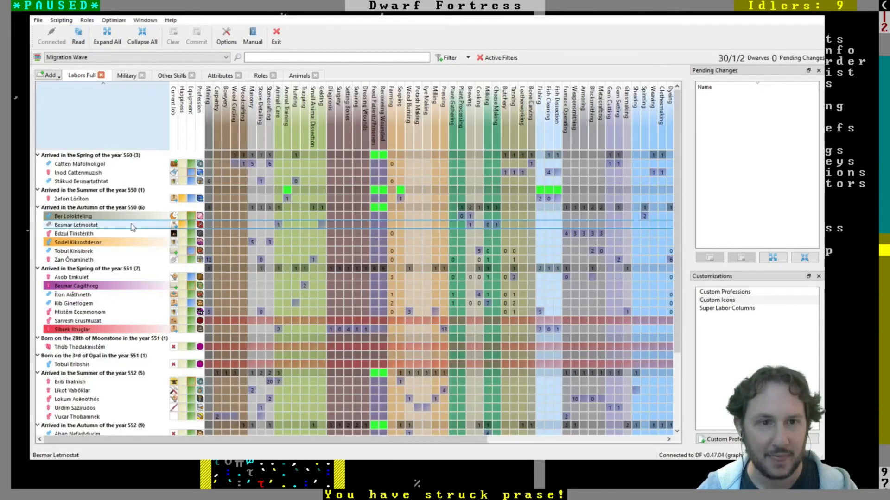
pyautogui.scroll(-3)
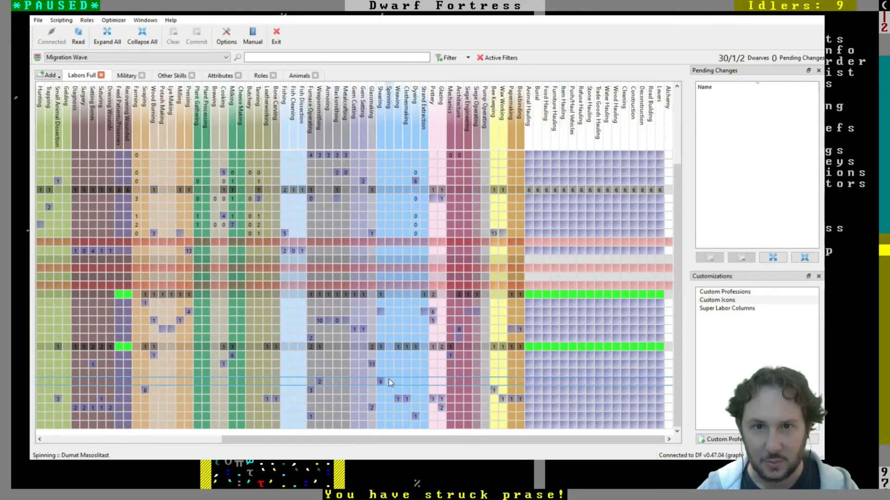
pyautogui.hscroll(-3)
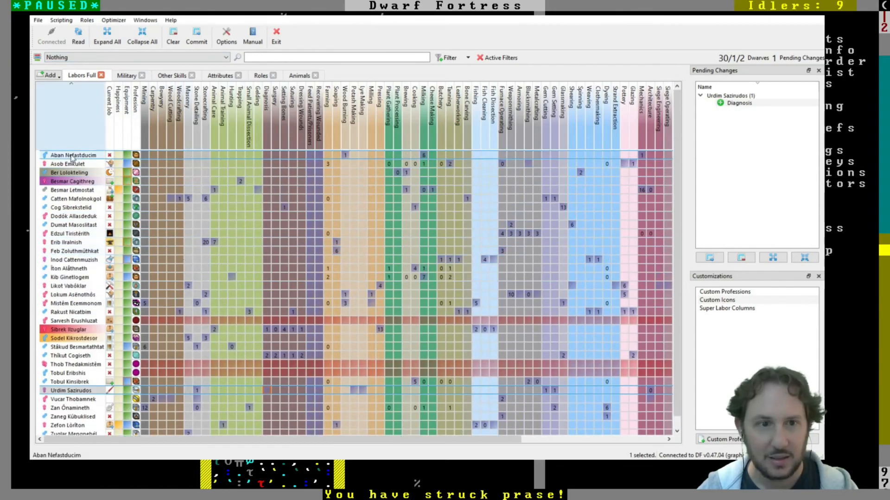
pyautogui.scroll(-3)
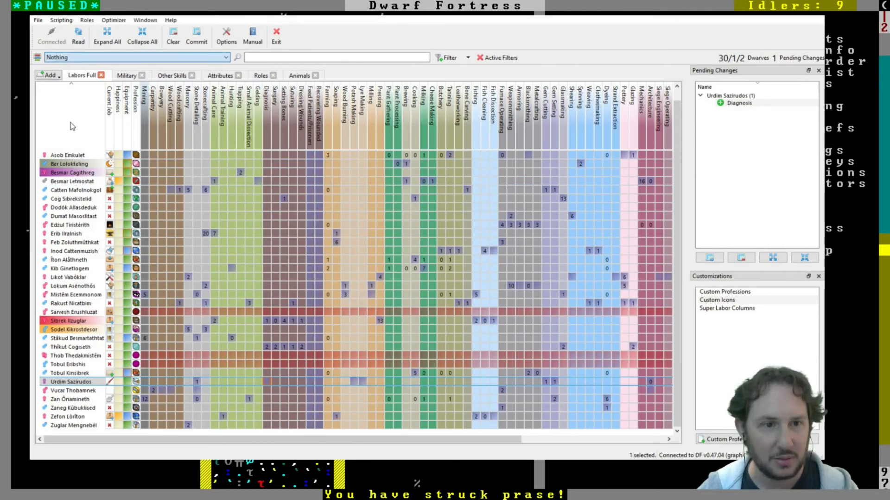
pyautogui.moveTo(72, 223)
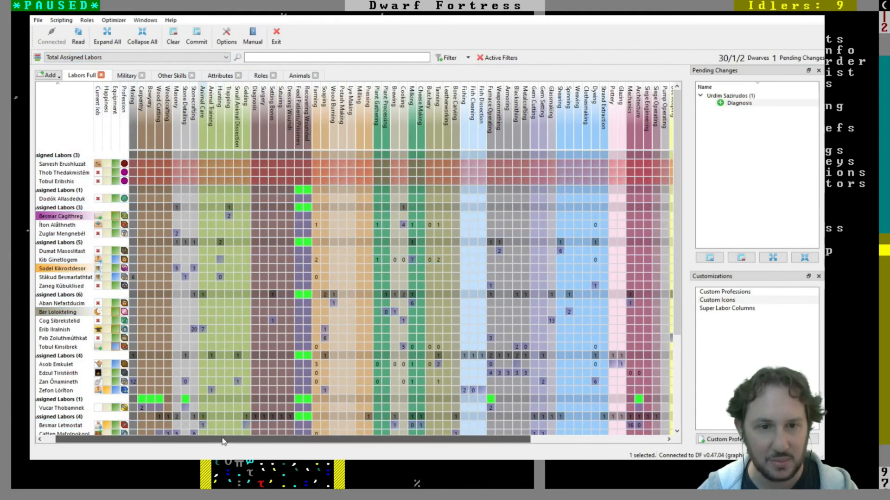
# Queue Mining for one dwarf and Farming (Fields) for two low-labor dwarves
pyautogui.hscroll(3)
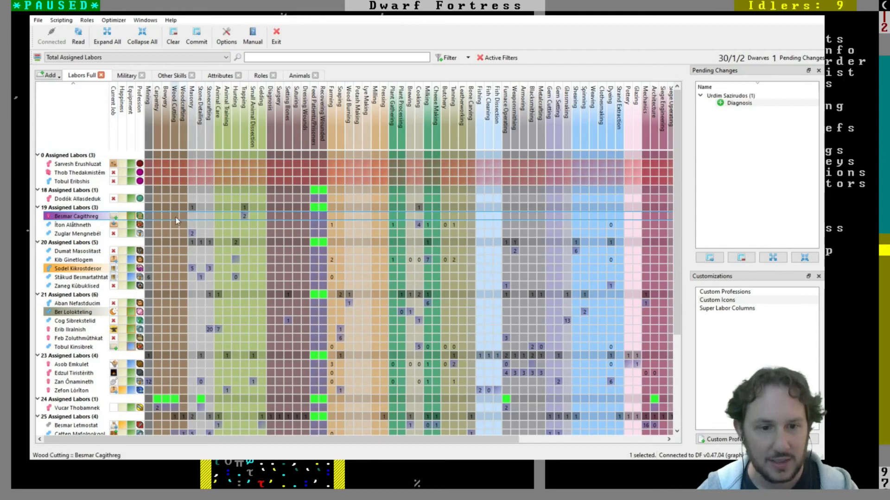
pyautogui.click(148, 216)
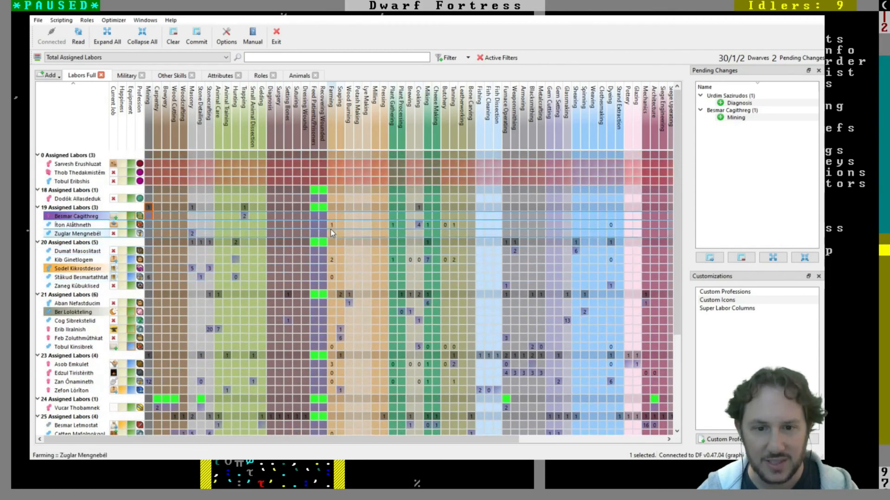
pyautogui.scroll(-3)
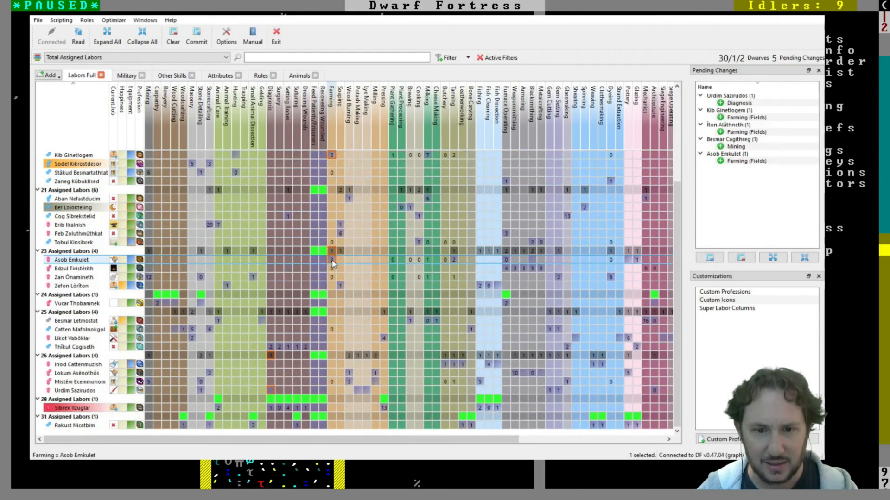
pyautogui.click(332, 329)
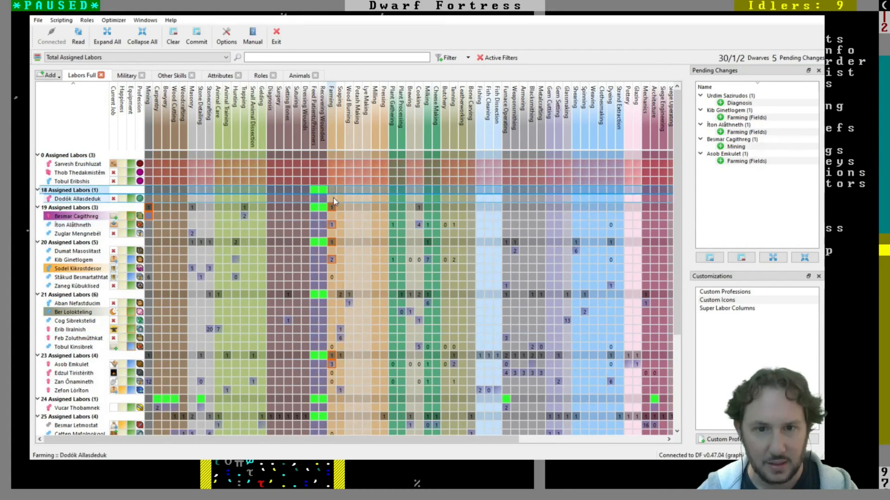
pyautogui.click(332, 190)
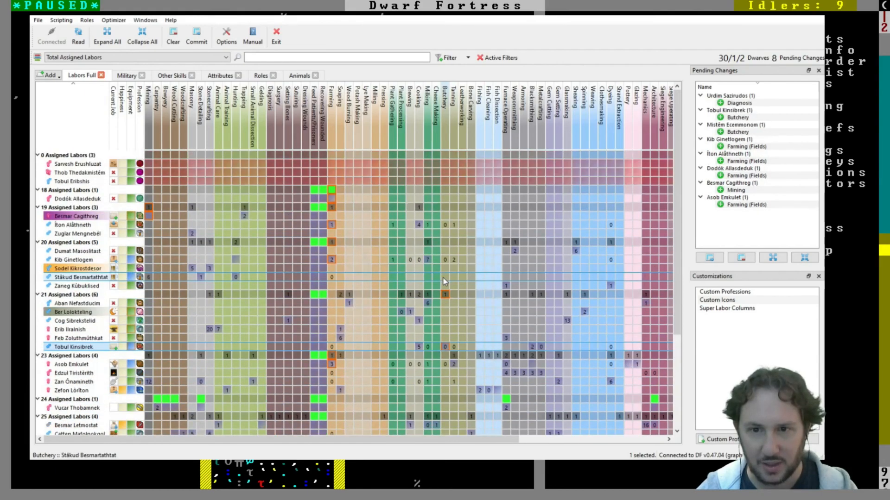
# Queue Butchery for another dwarf and reconnect Dwarf Therapist to the game
pyautogui.click(446, 207)
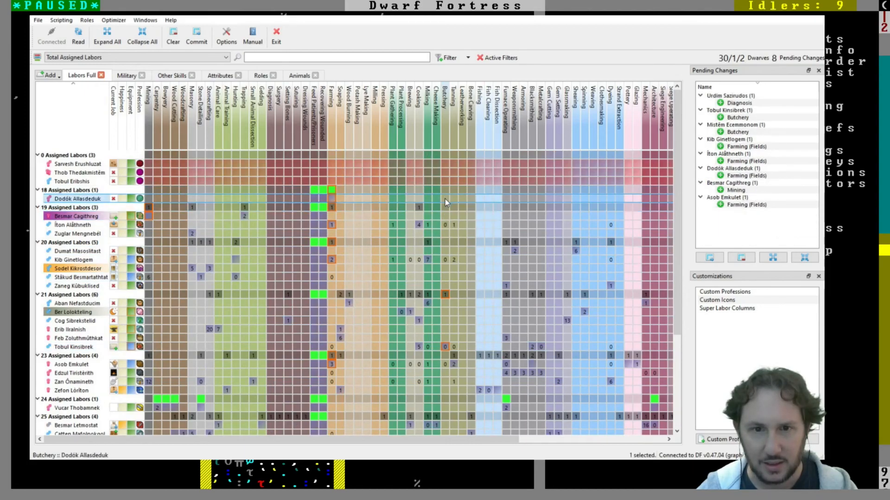
pyautogui.scroll(-3)
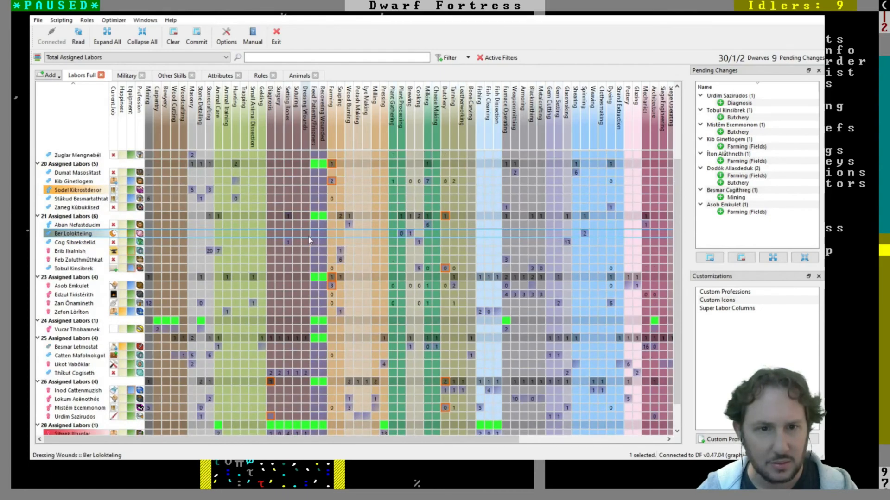
pyautogui.click(51, 36)
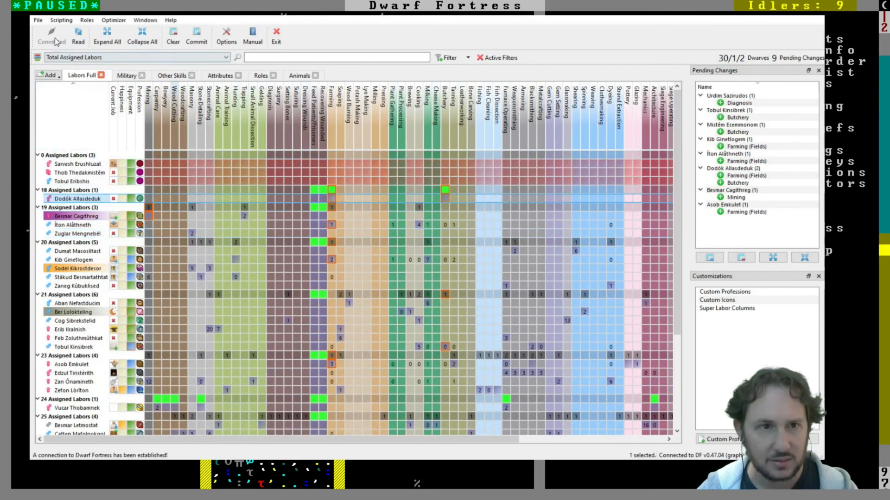
# Commit the queued labor changes, close Dwarf Therapist, and view the Unit List of citizens
pyautogui.click(196, 35)
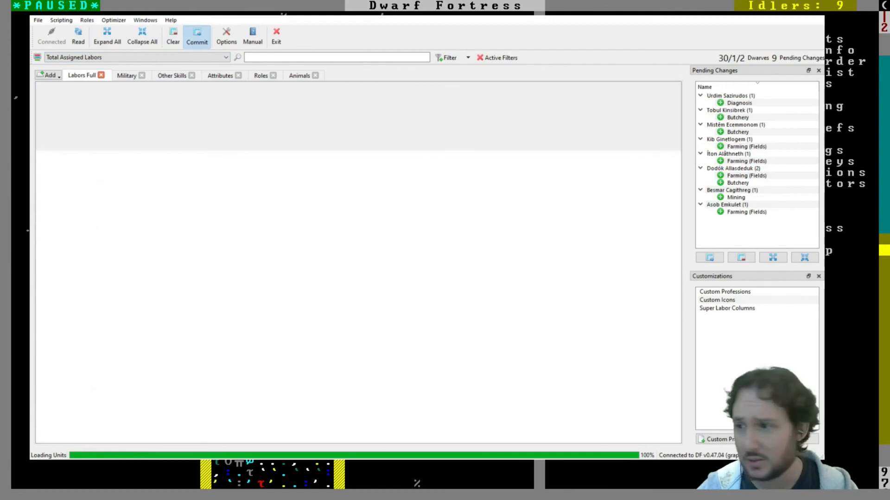
pyautogui.click(197, 35)
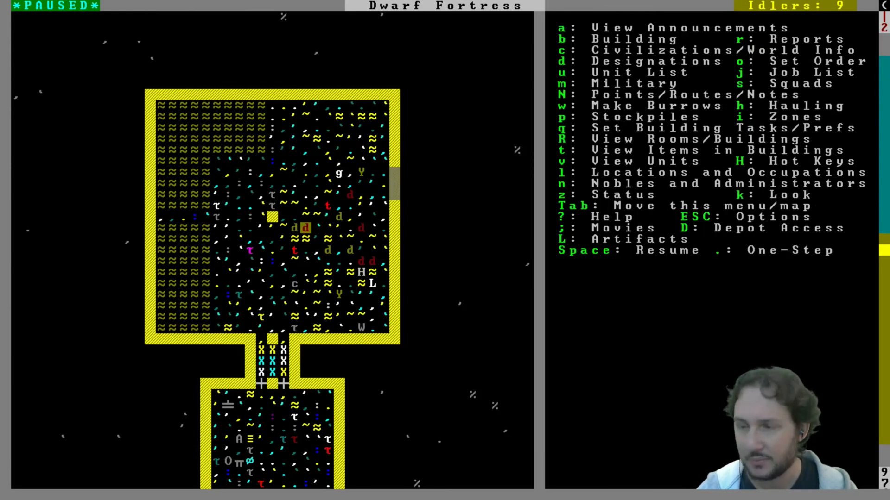
pyautogui.press('space')
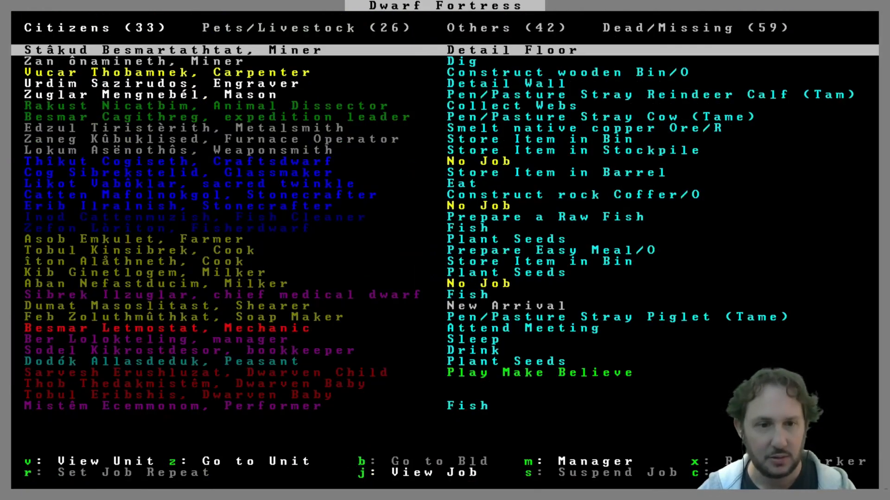
# Add Cog Sibrekstelid, Feb Zoluthmûthkat and Erib Ilralnish to the Stockades of Growth squad
pyautogui.press('Escape')
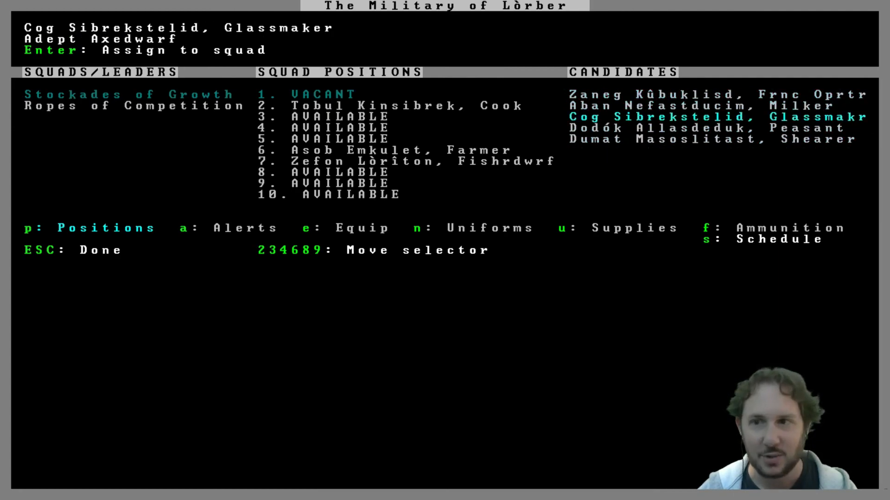
pyautogui.press('enter')
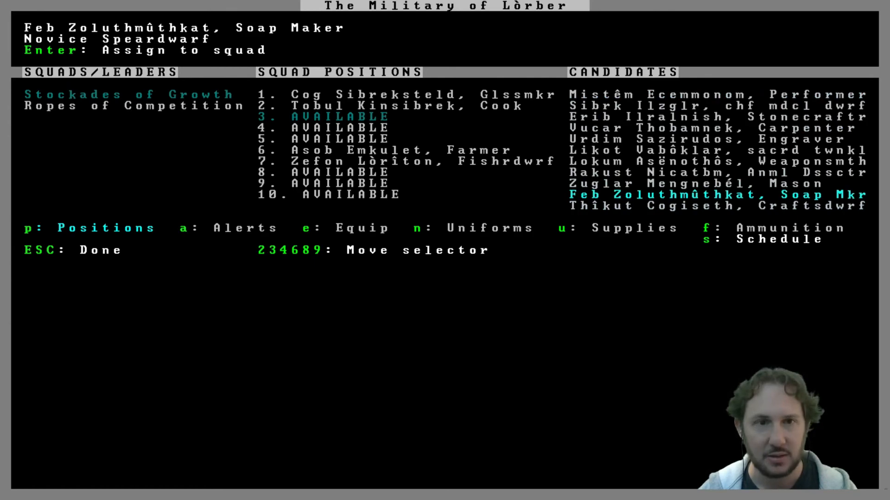
pyautogui.press('Enter')
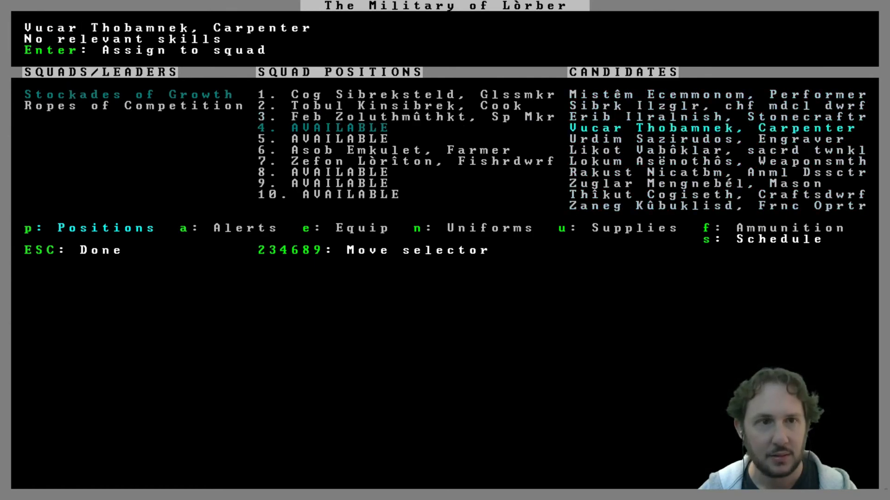
pyautogui.press('down')
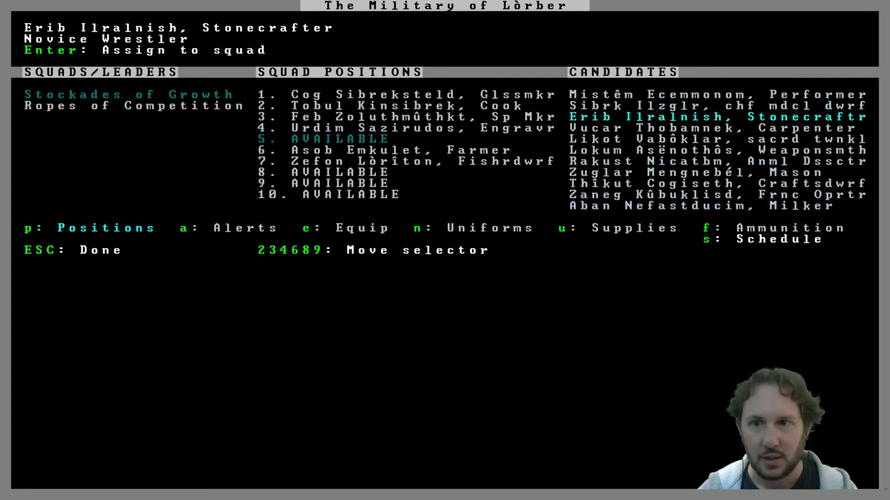
pyautogui.press('Escape')
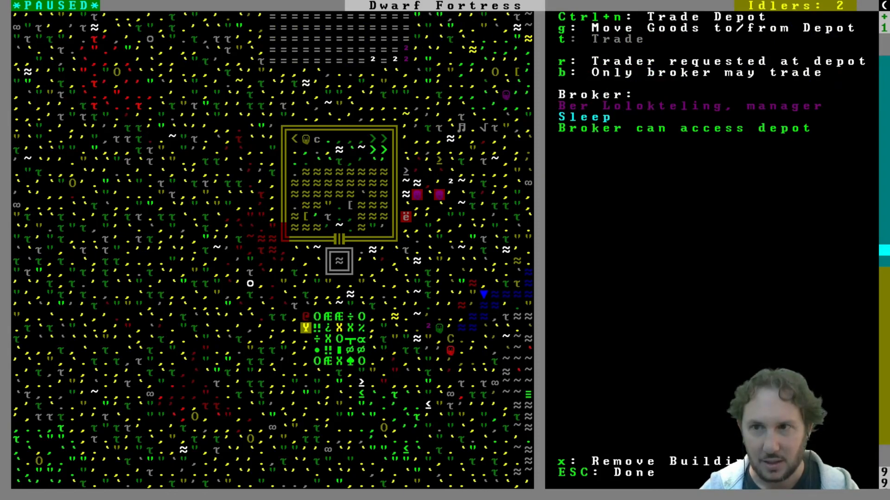
# Leave the depot screen and view the Nobles and Administrators roster
pyautogui.press('Escape')
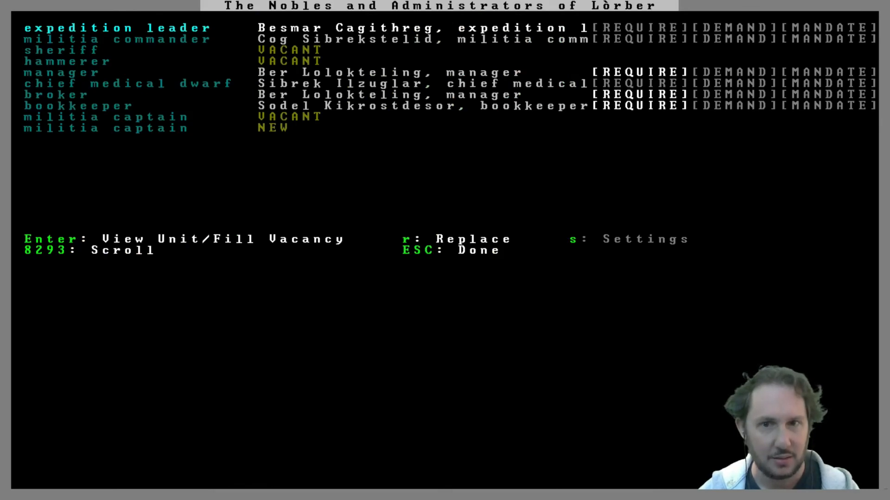
# Close the nobles roster and view a farm plot's seasonal crop list
pyautogui.press('Escape')
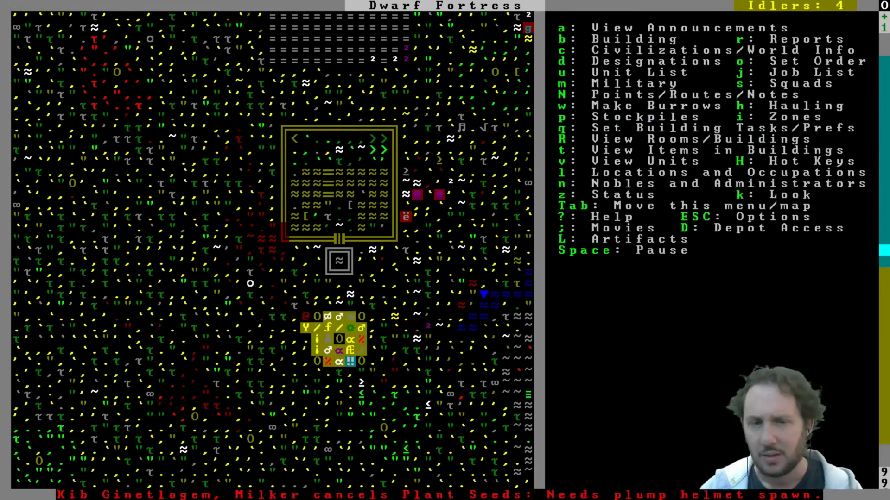
pyautogui.press('u')
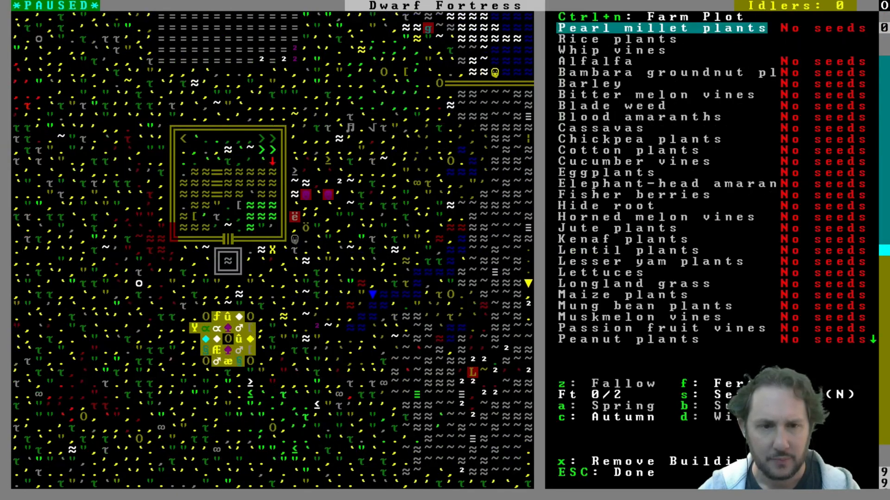
# Check the trade depot's items and trading status, then follow a dwarf underground
pyautogui.press('Escape')
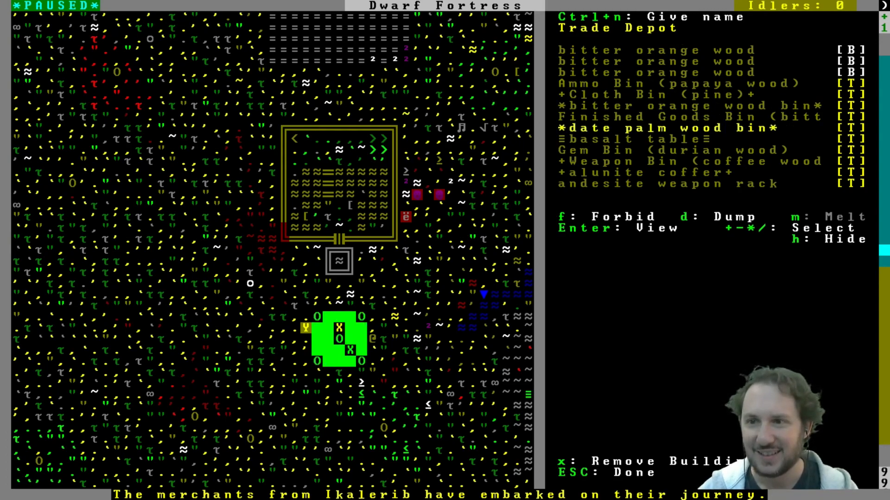
pyautogui.press('Escape')
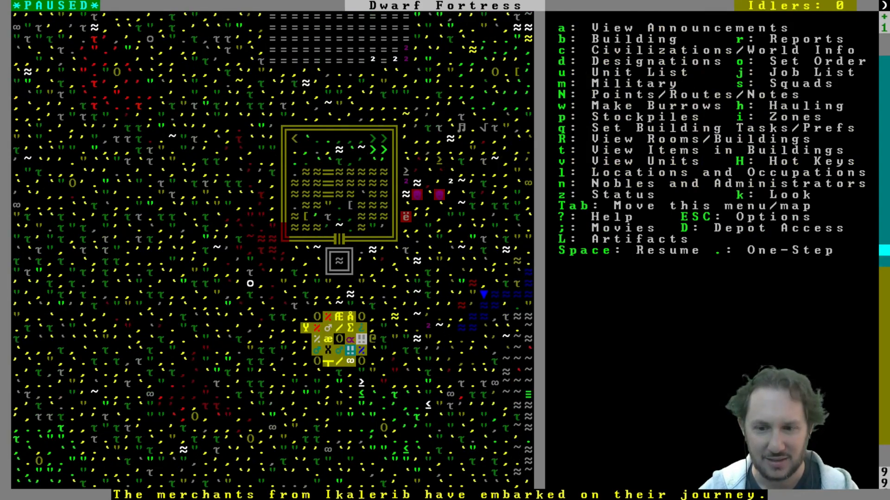
pyautogui.press('space')
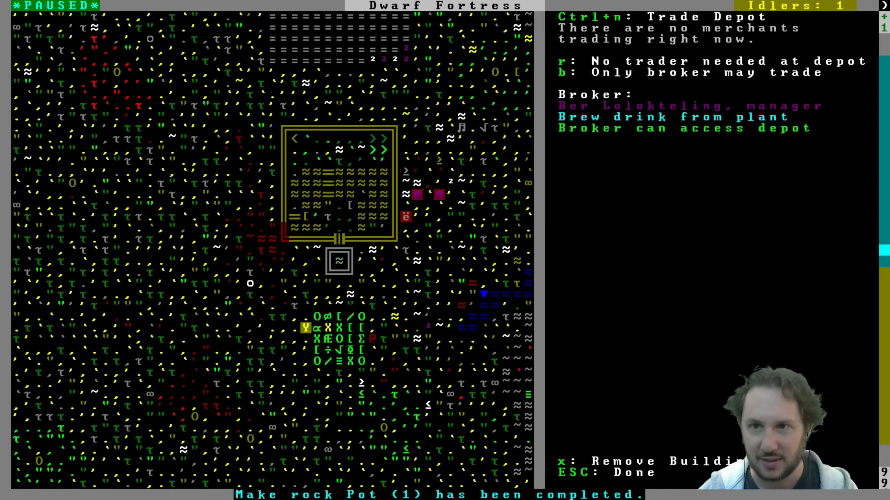
pyautogui.press('Escape')
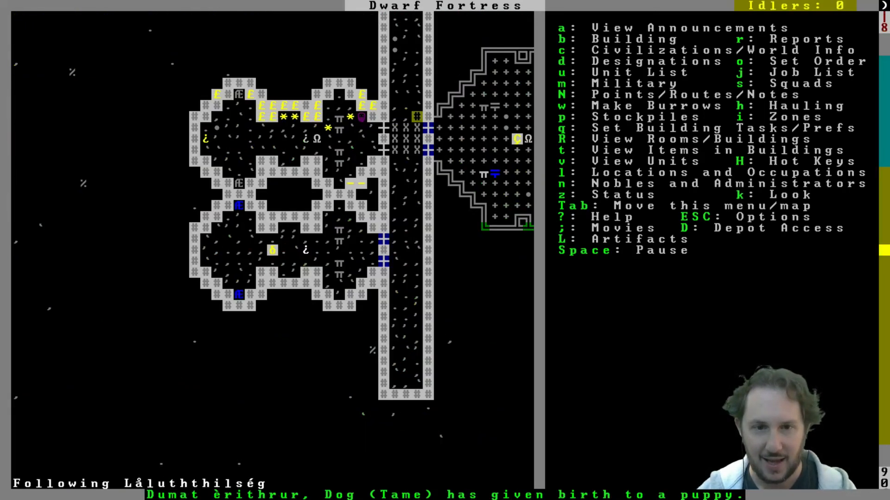
# Build a basalt lever and queue a task to link it to a building
pyautogui.press('Escape')
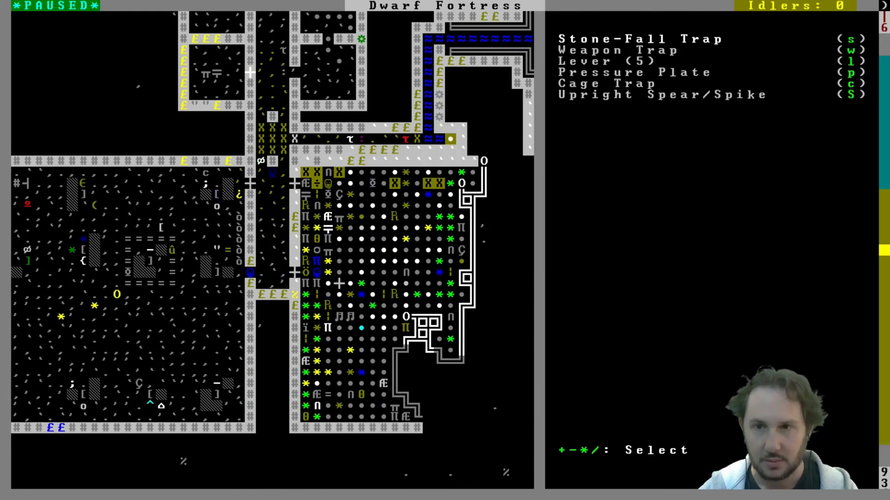
pyautogui.press('l')
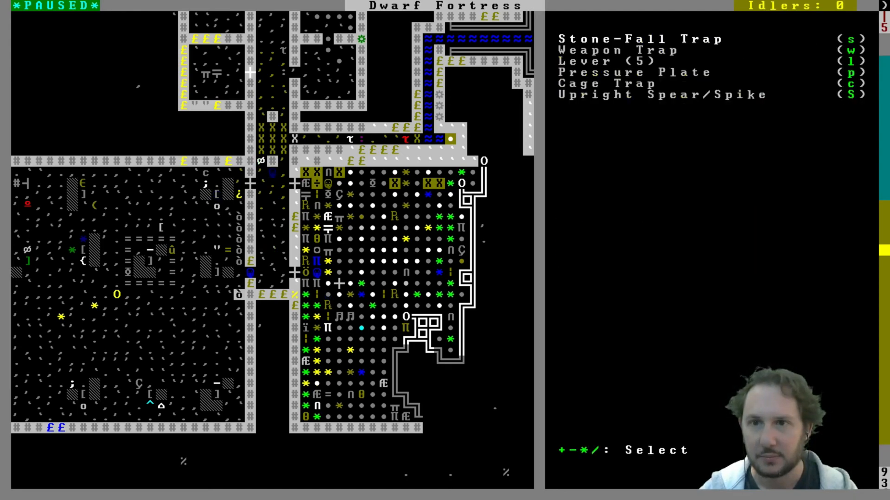
pyautogui.press('Escape')
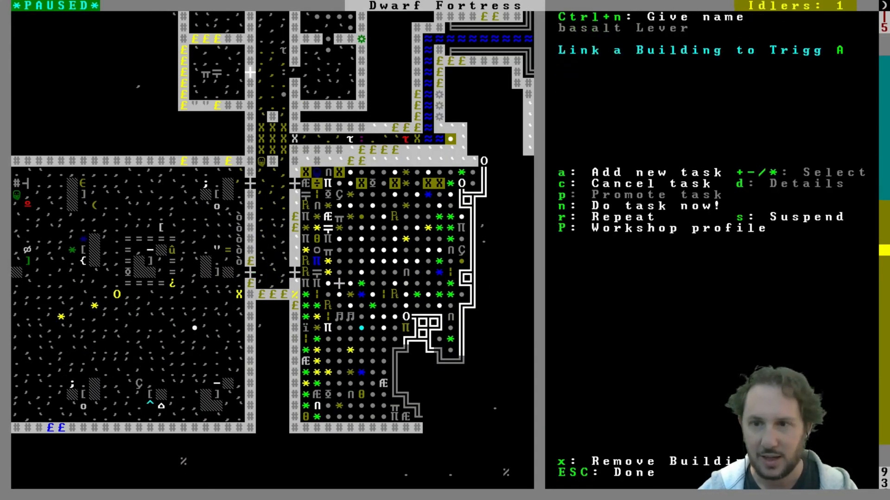
# Name the basalt lever 'Adamantine Brid' and return to the fortress map
pyautogui.press('ctrl+n')
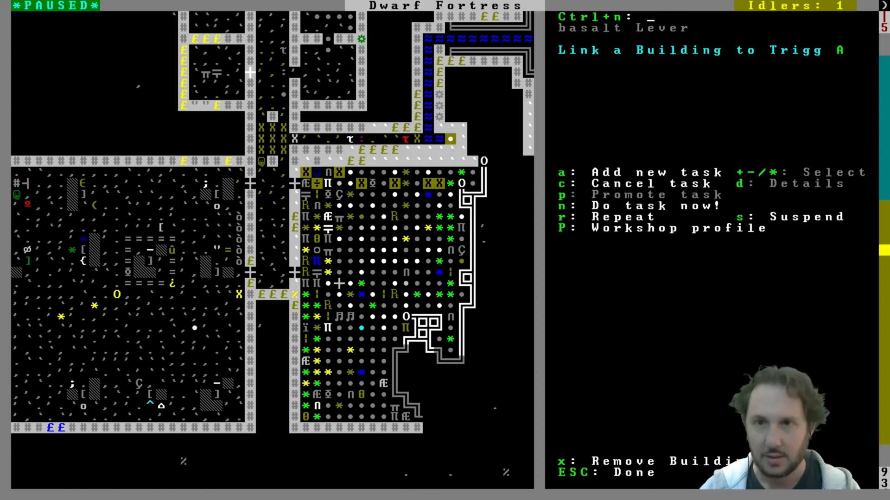
pyautogui.write('Ada')
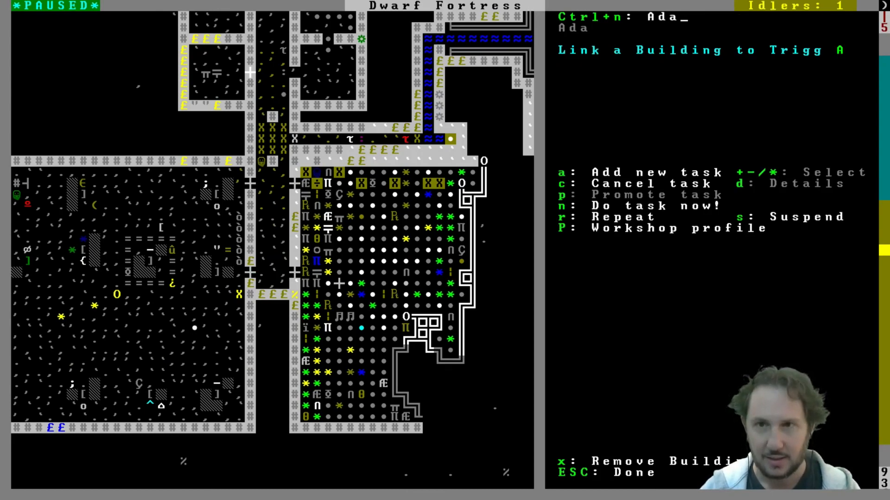
pyautogui.write('damantine Brid')
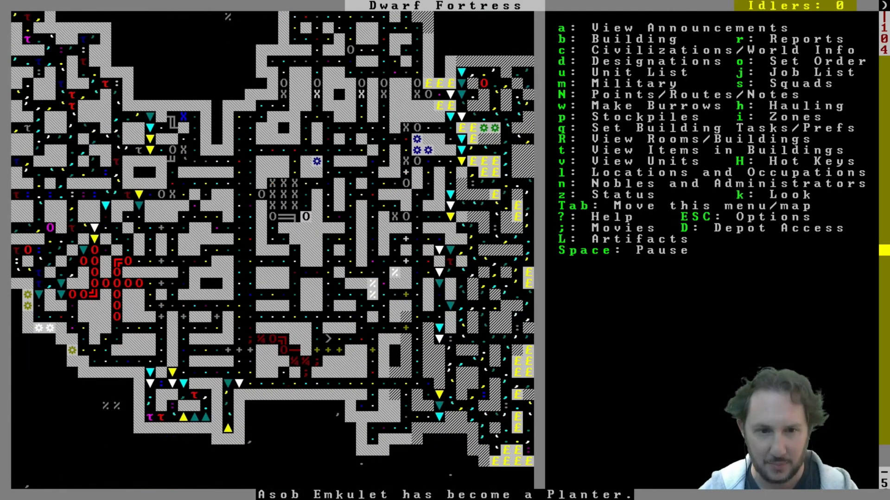
pyautogui.scroll(-3)
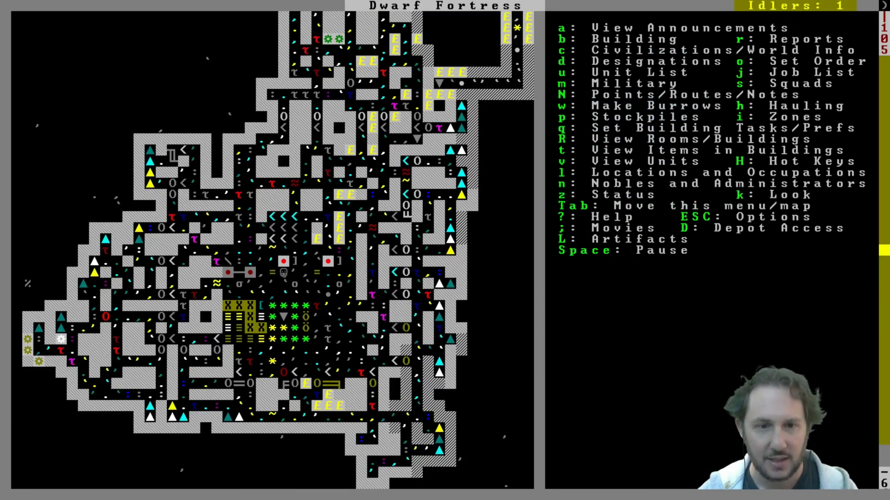
pyautogui.click(329, 278)
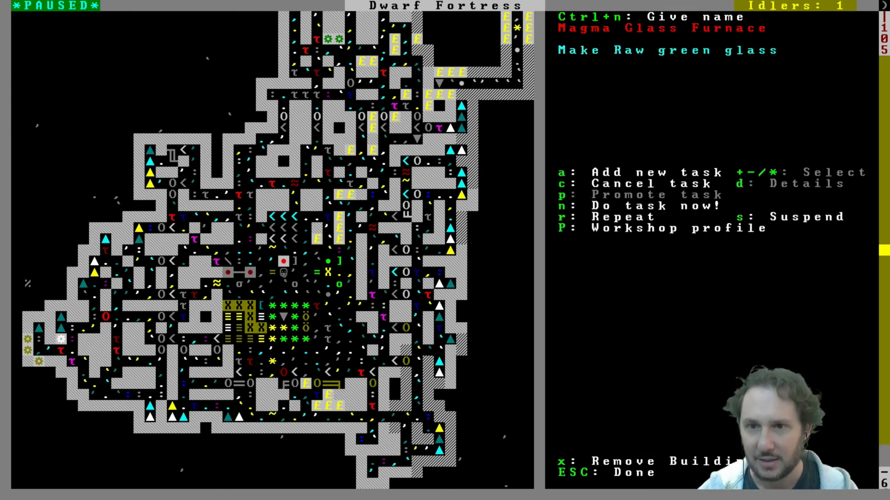
# Exit the Magma Glass Furnace view and return to the map over the sandy area
pyautogui.press('Escape')
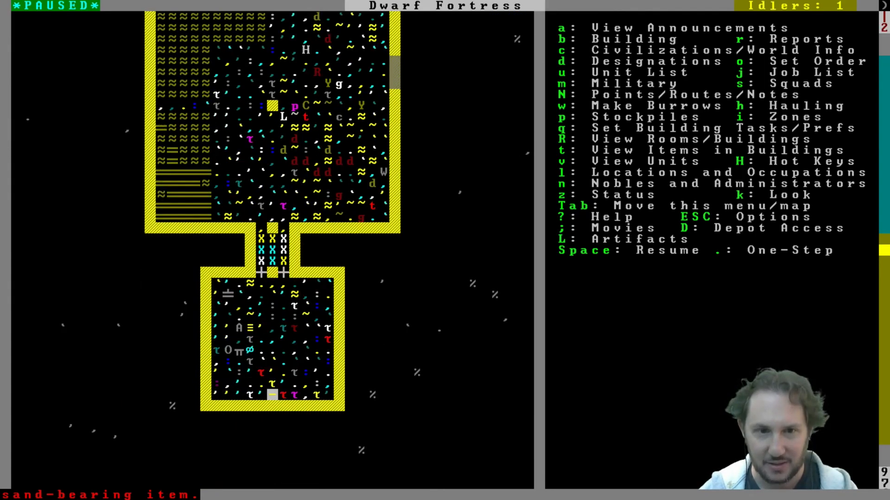
# Mark a sand-collection activity zone over the walled surface enclosures
pyautogui.press('i')
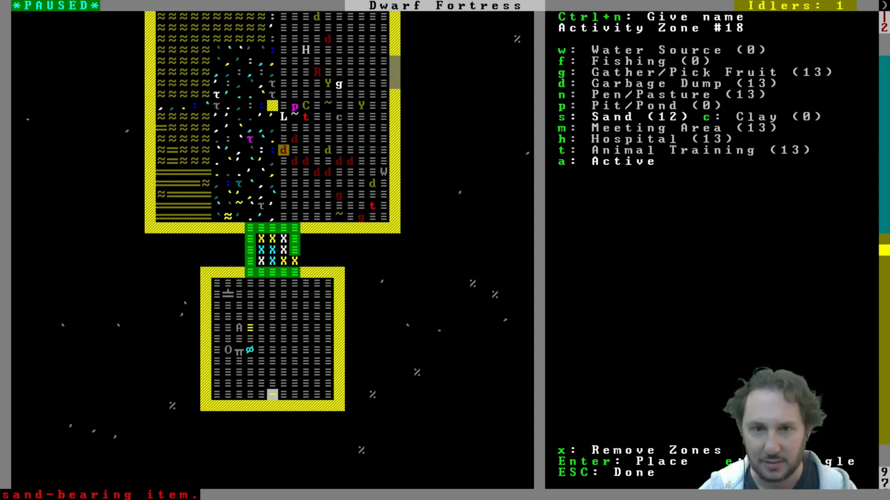
pyautogui.press('Escape')
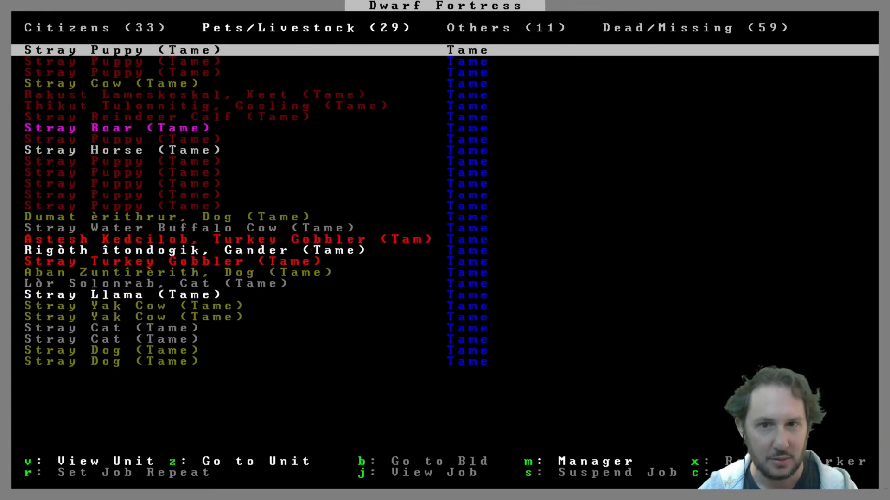
# Close the animal list and place a burial receptacle grave inside the fortress
pyautogui.press('Escape')
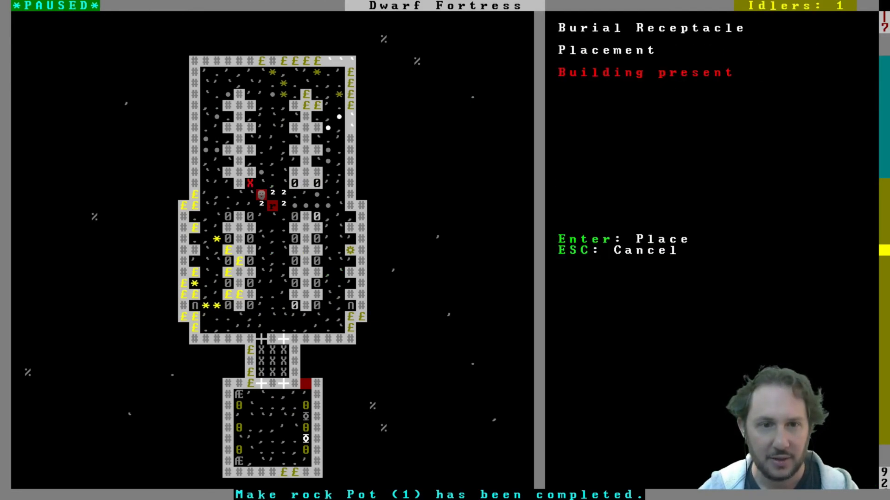
pyautogui.press('Escape')
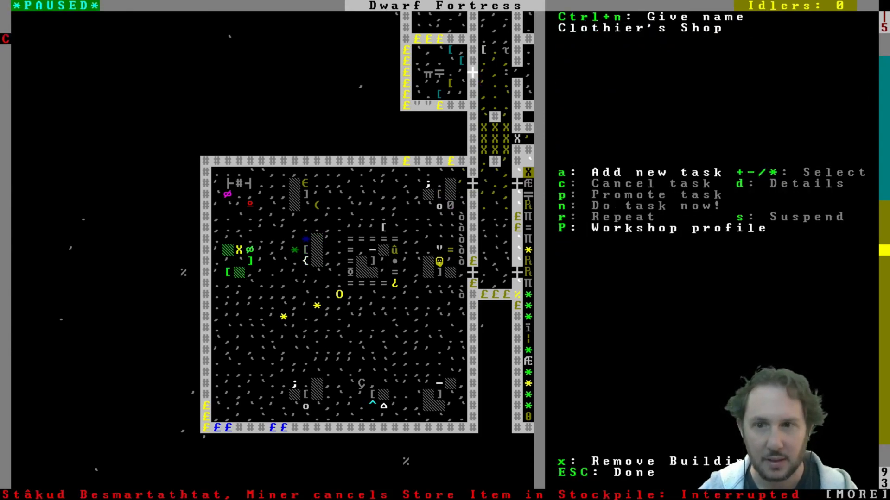
# Queue a Make cloth tunic order requiring unused plant cloth and at most 10 tunics
pyautogui.press('Escape')
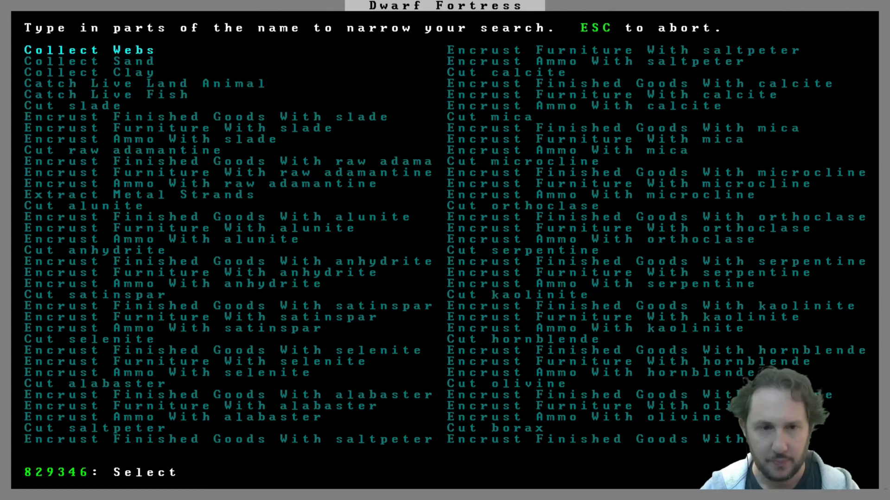
pyautogui.write('tunic')
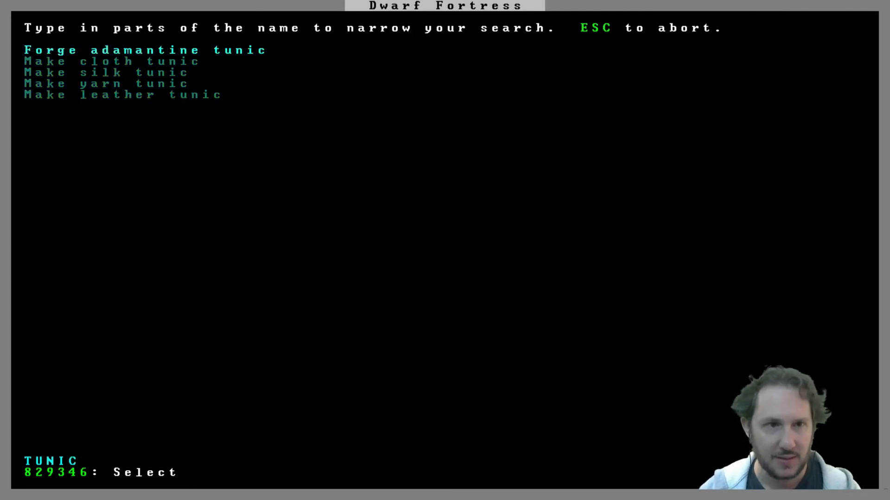
pyautogui.press('down')
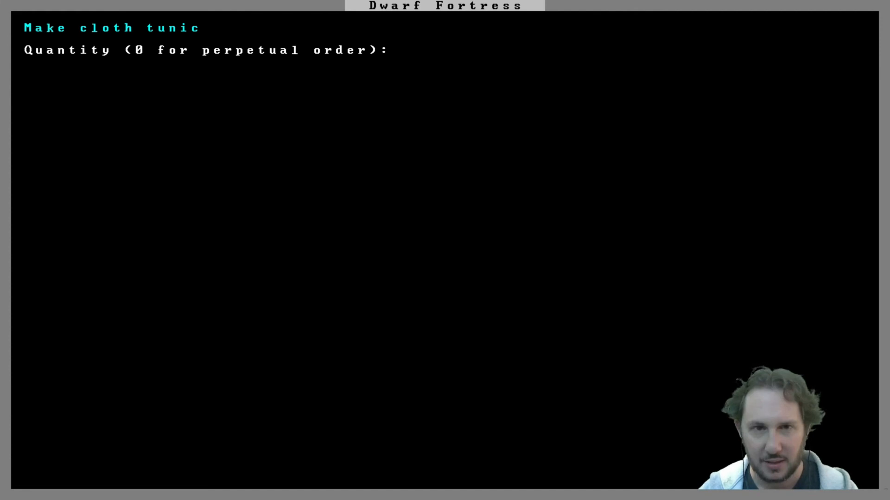
pyautogui.press('Enter')
pyautogui.write('EMP')
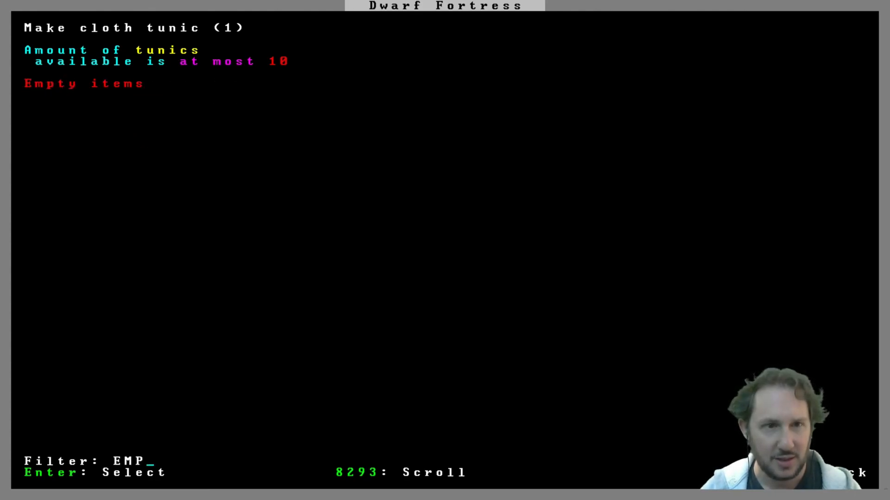
pyautogui.press('backspace')
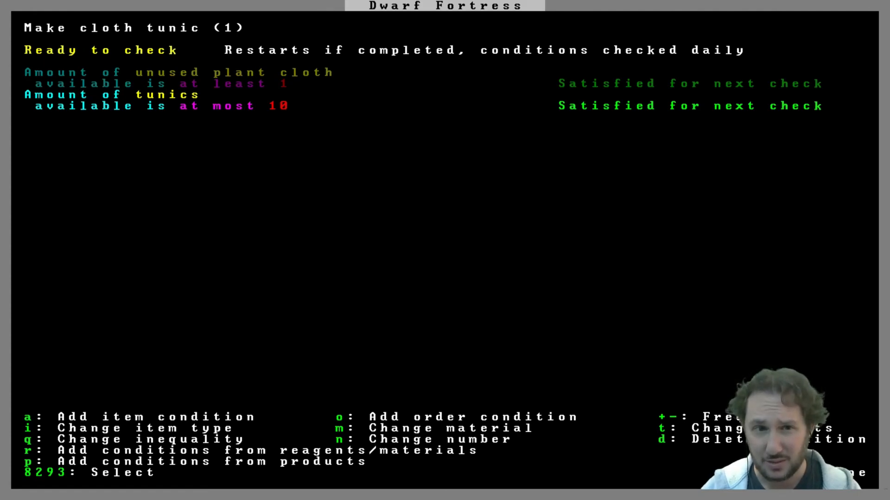
pyautogui.press('n')
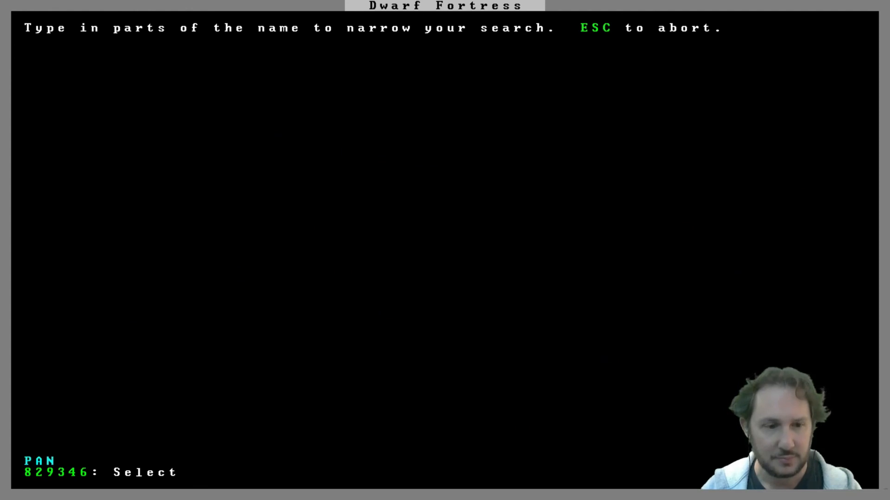
# Queue a cloth sock order of quantity 1, then browse the shoe and boot orders
pyautogui.write('TROU')
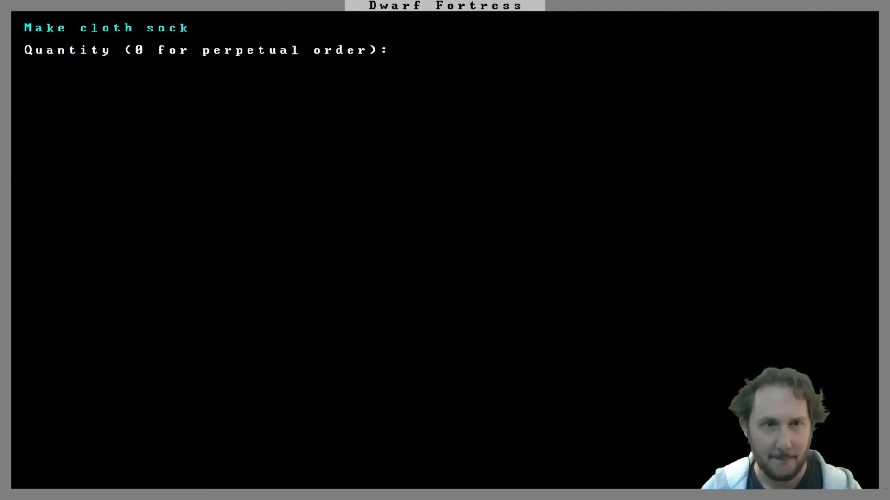
pyautogui.write('1')
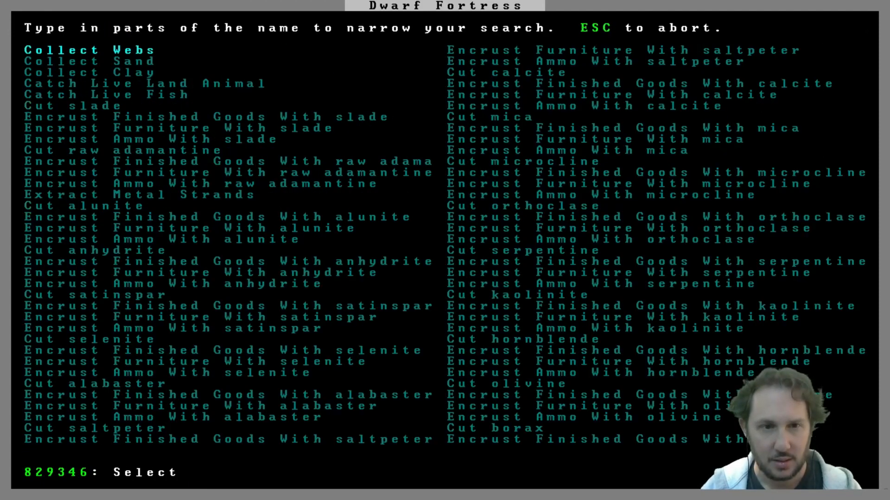
pyautogui.write('shoe')
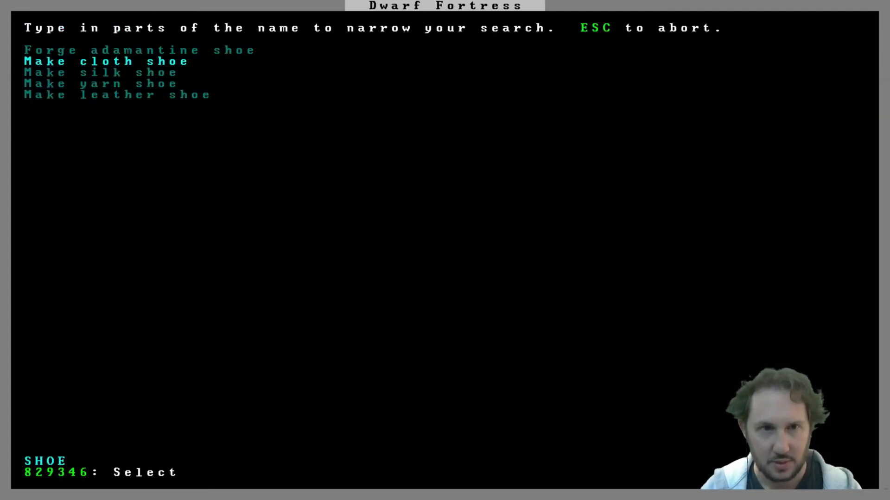
pyautogui.click(104, 62)
pyautogui.write('BOOT')
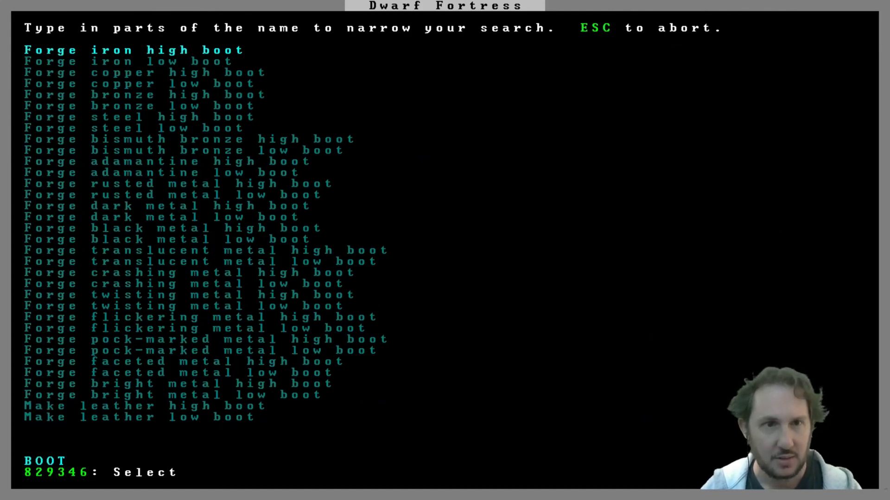
pyautogui.press('down')
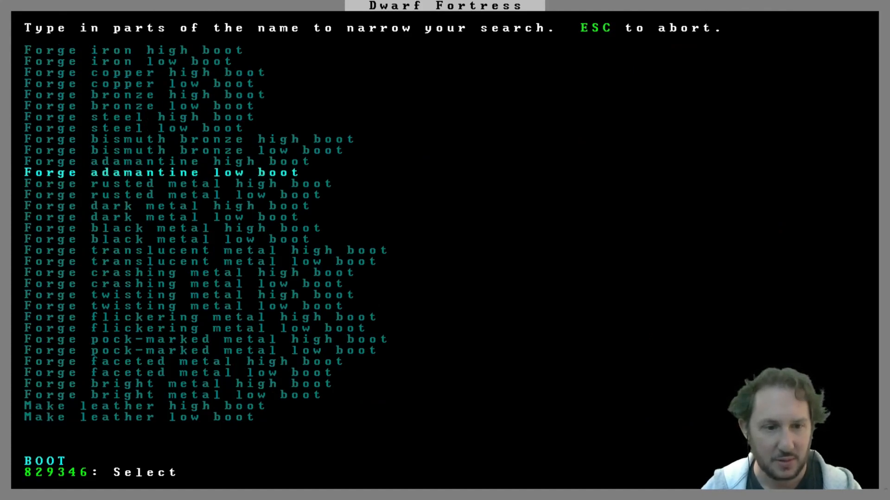
pyautogui.press('down')
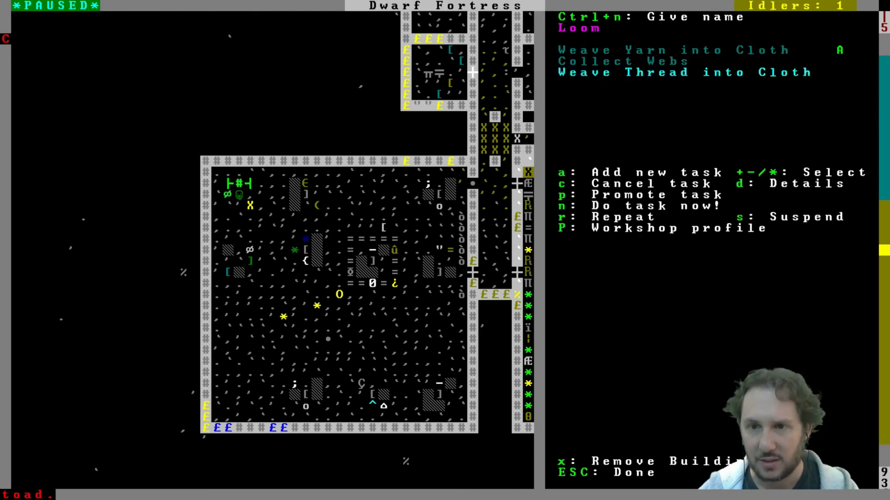
# Close the Loom's task list and resume the running fortress
pyautogui.press('Escape')
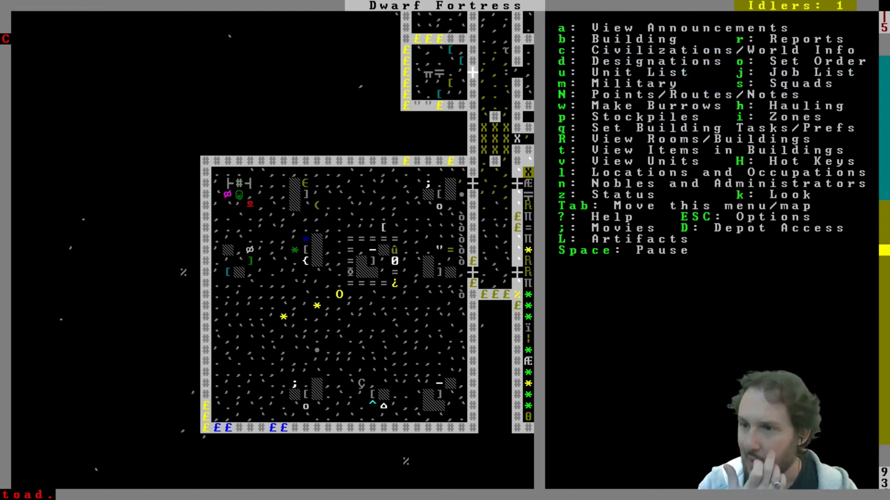